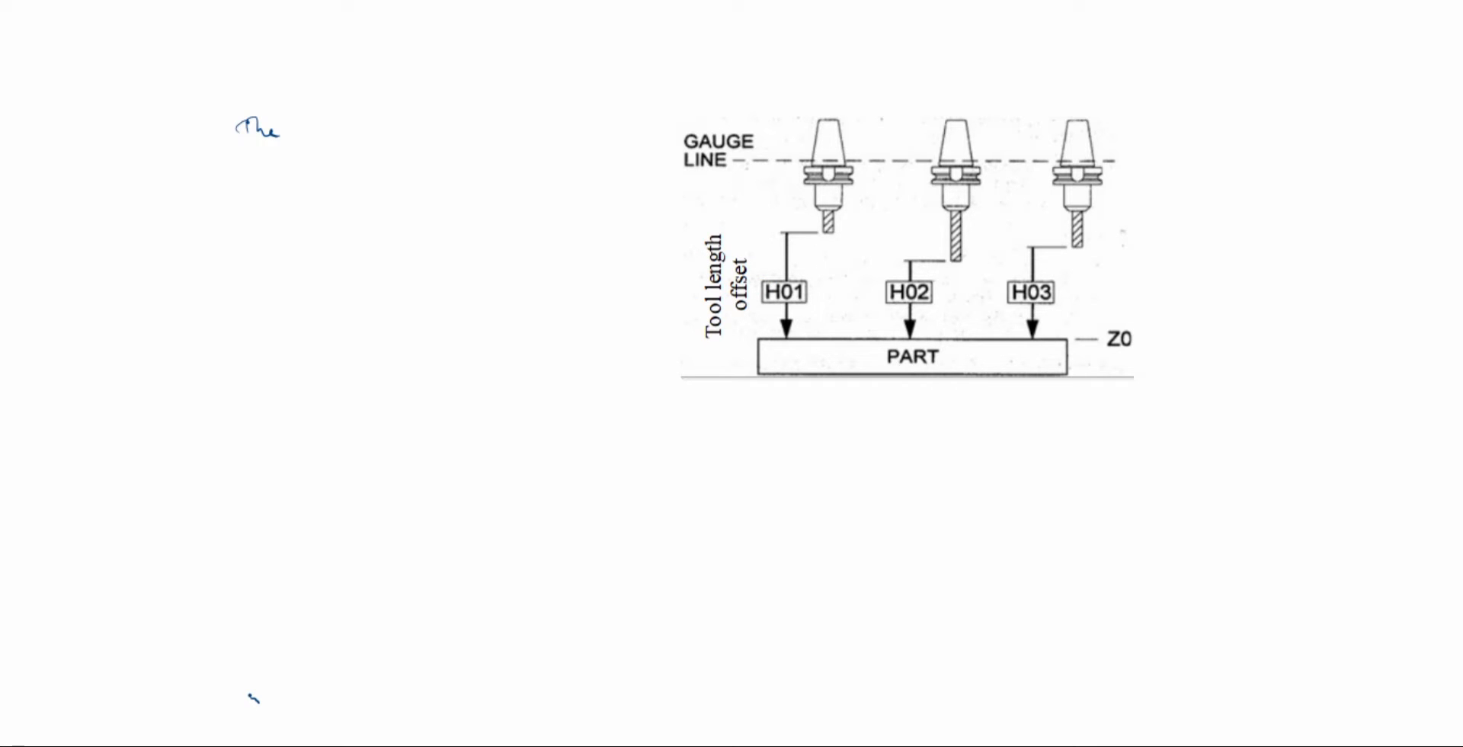
Handwrite 'The distance of the tool tip from the surface of the w.p is called' at upper left
{"action": "type", "text": "data"}
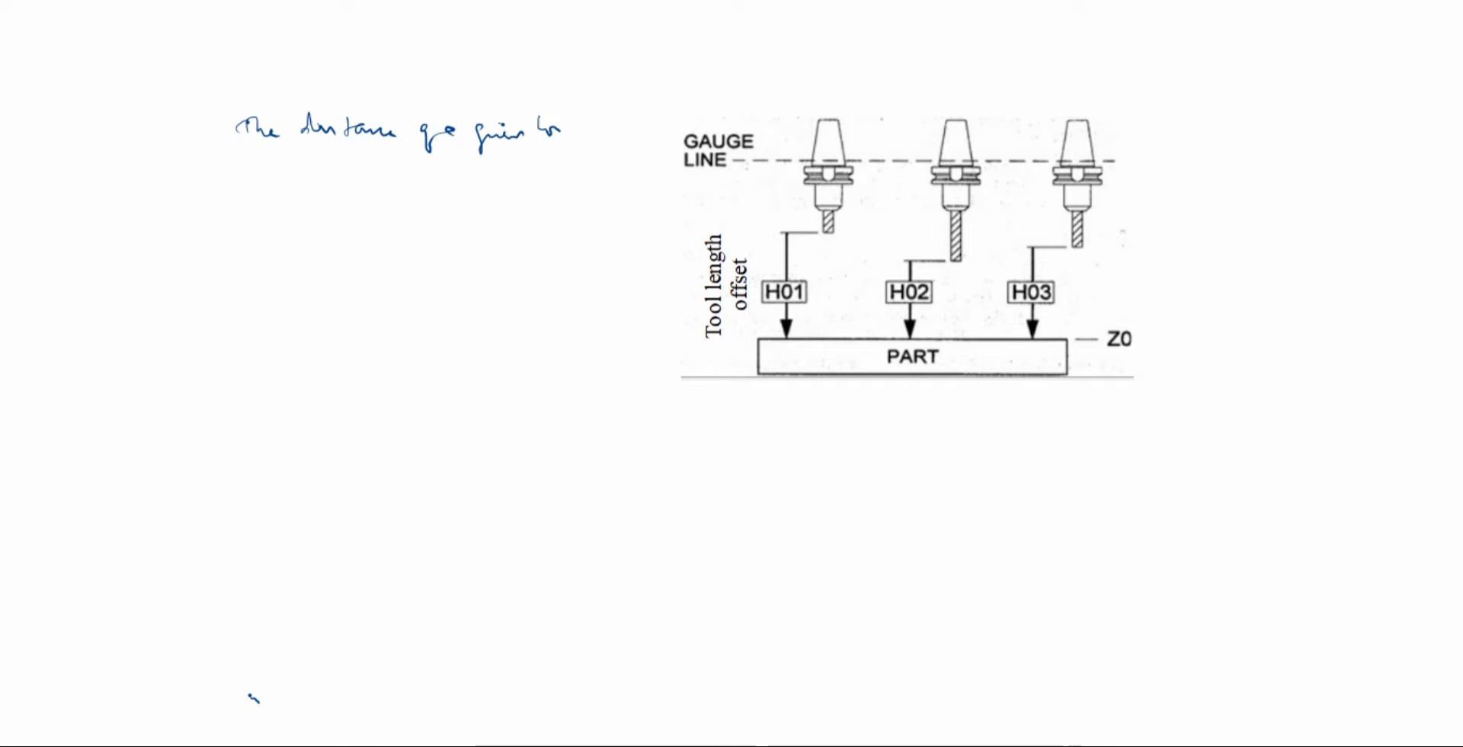
{"action": "type", "text": "tool by"}
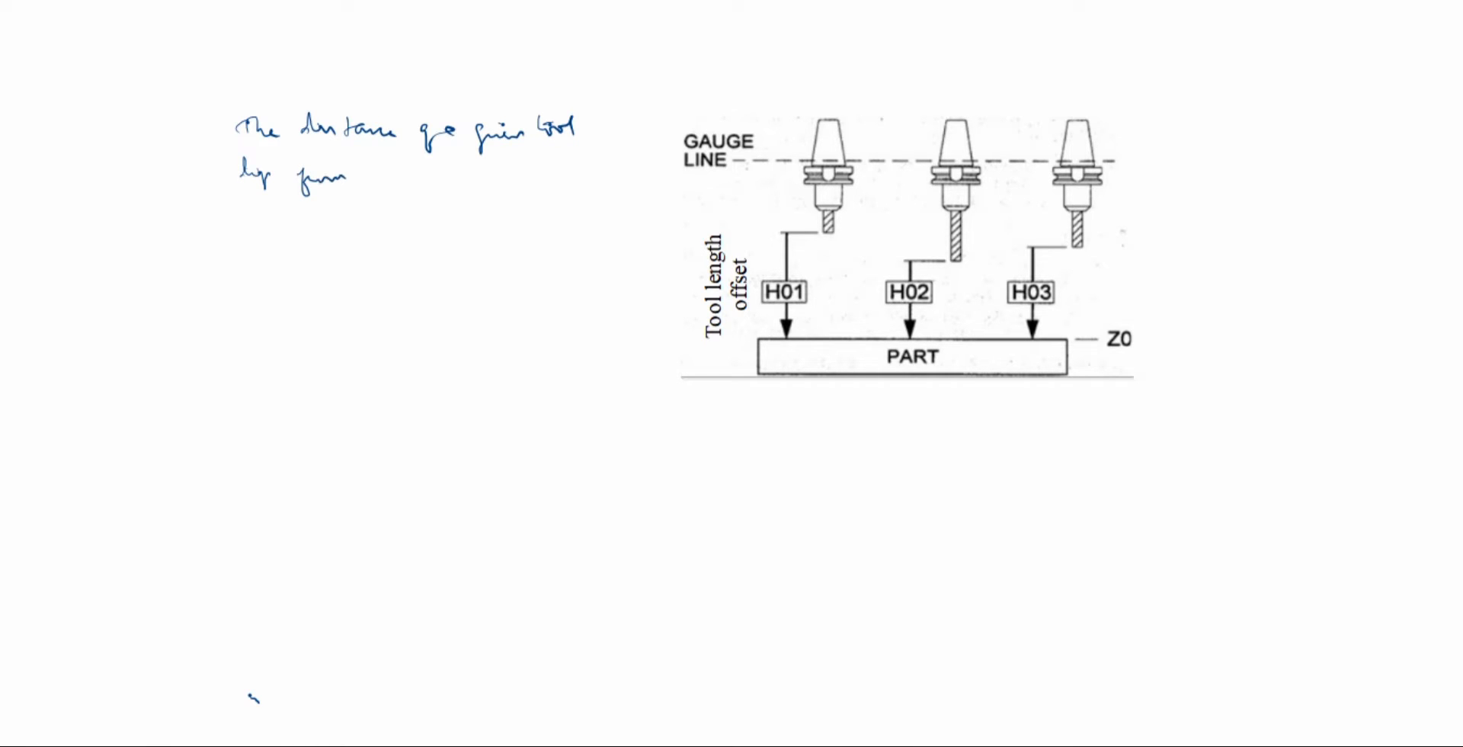
{"action": "type", "text": "the s"}
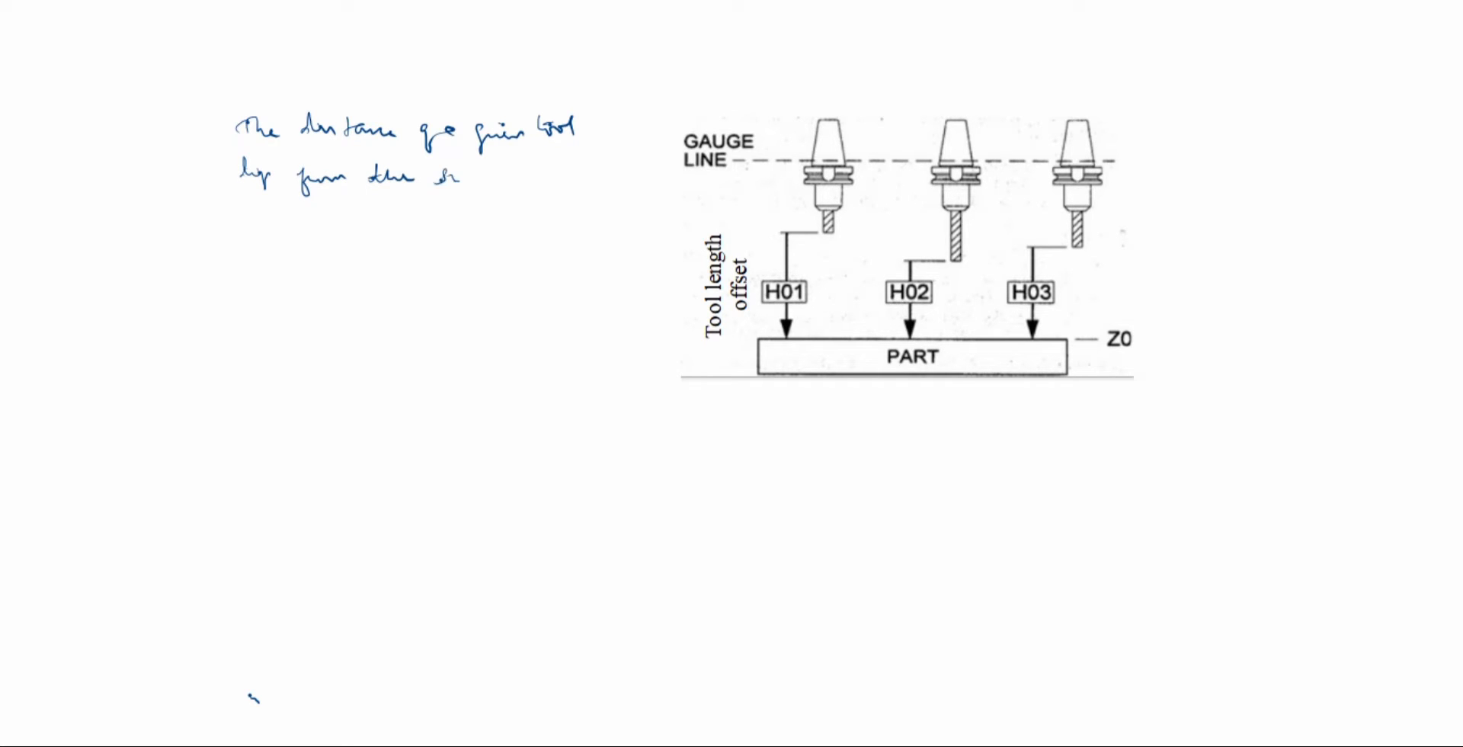
{"action": "type", "text": "surface of the"}
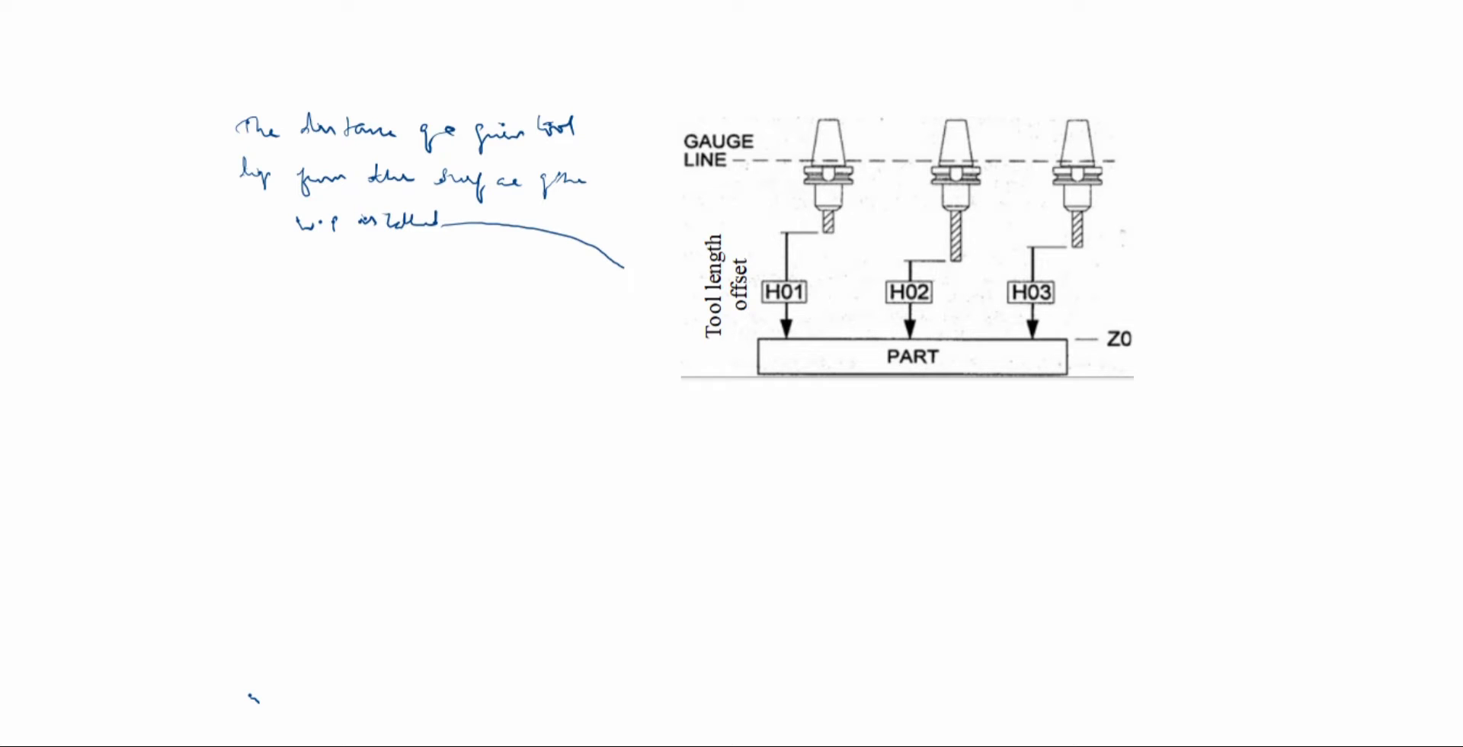
Arrow the definition to the Tool length offset label, mark 'H', and label tools T01–T03
{"action": "left_click_drag", "start_coordinate": [616, 262], "coordinate": [667, 295]}
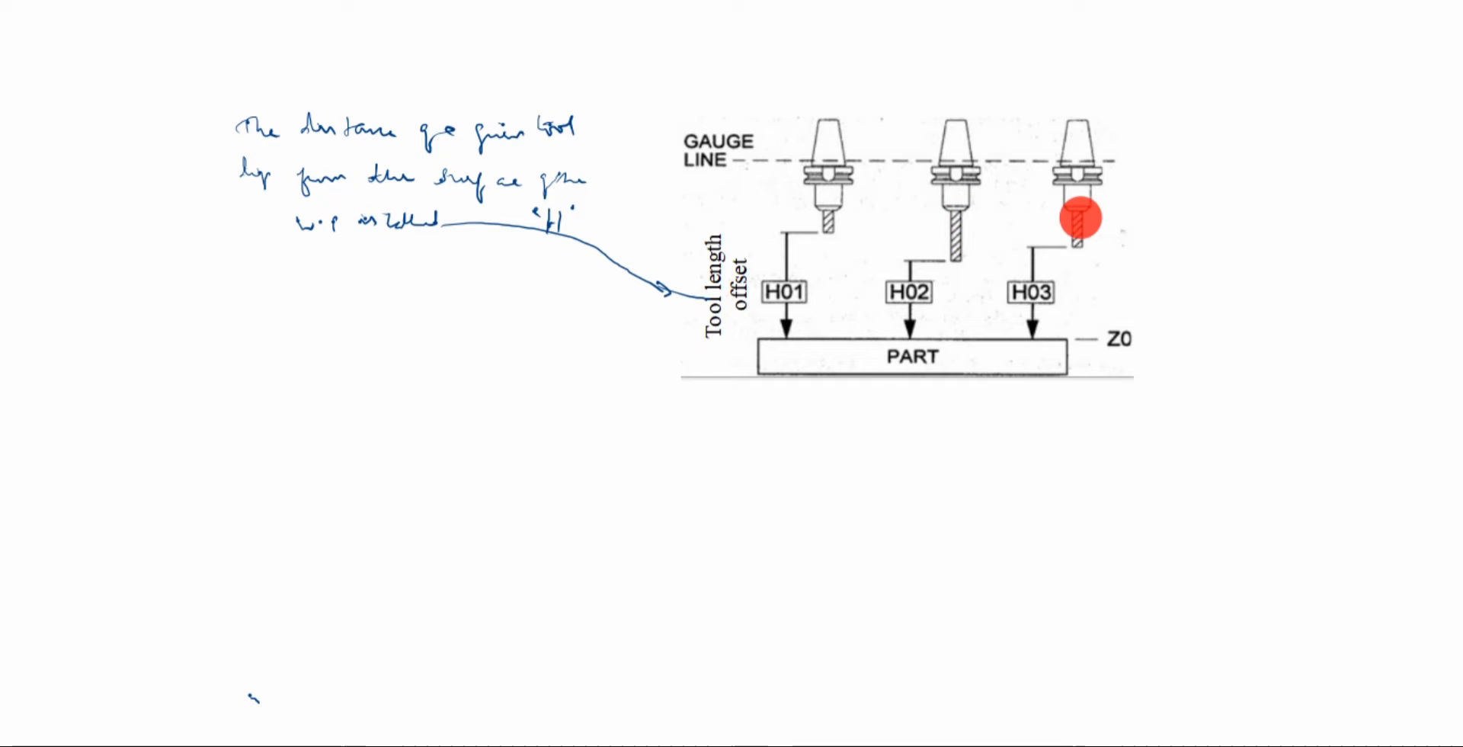
{"action": "left_click_drag", "start_coordinate": [1079, 218], "coordinate": [787, 279]}
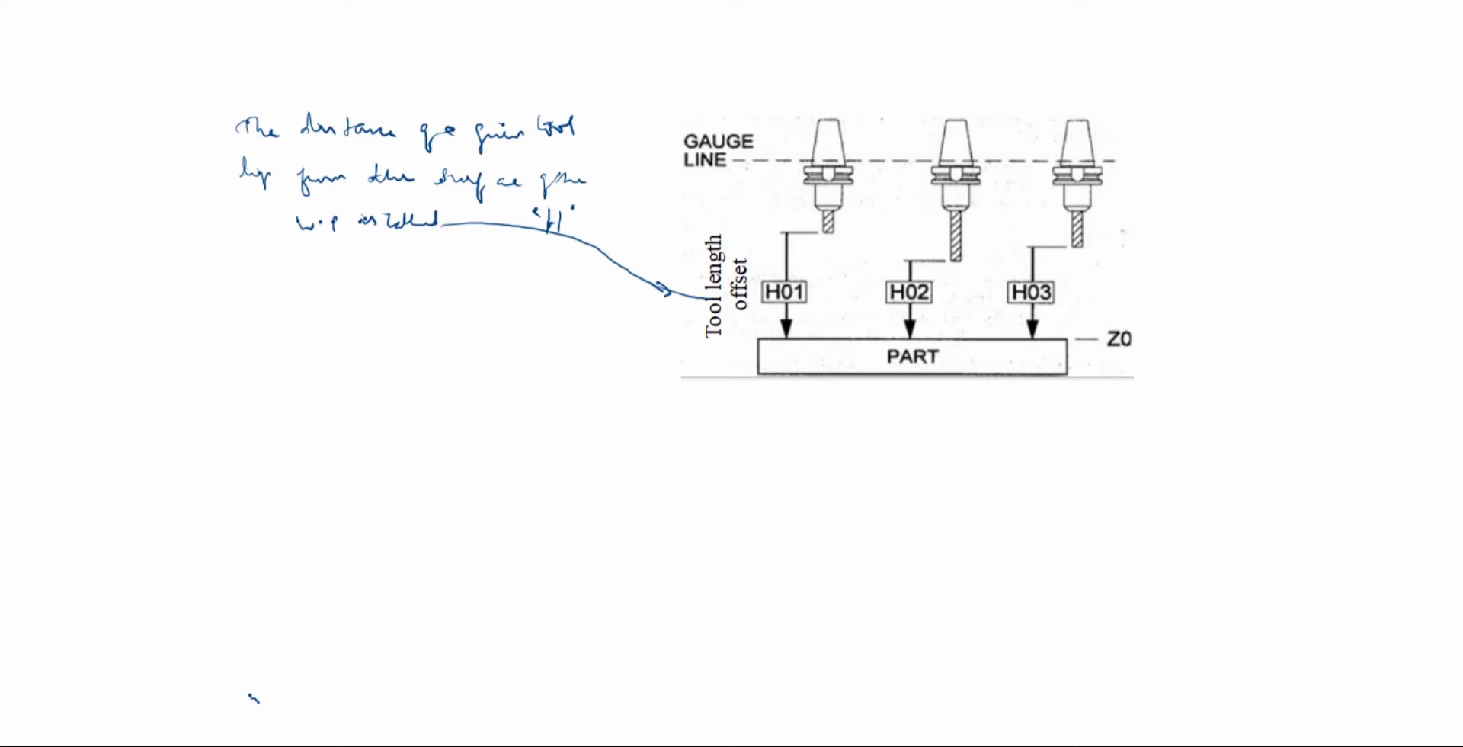
{"action": "type", "text": "T01"}
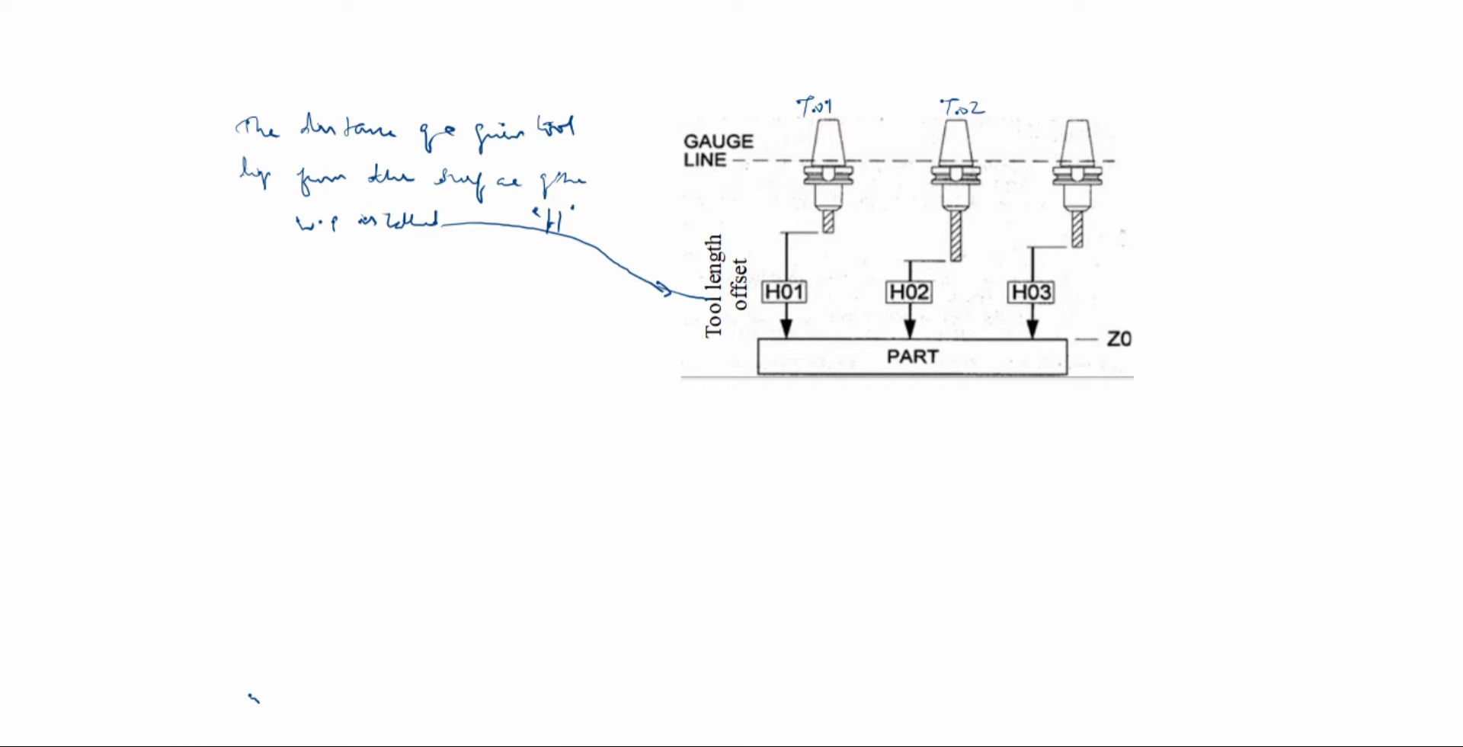
{"action": "type", "text": "T03"}
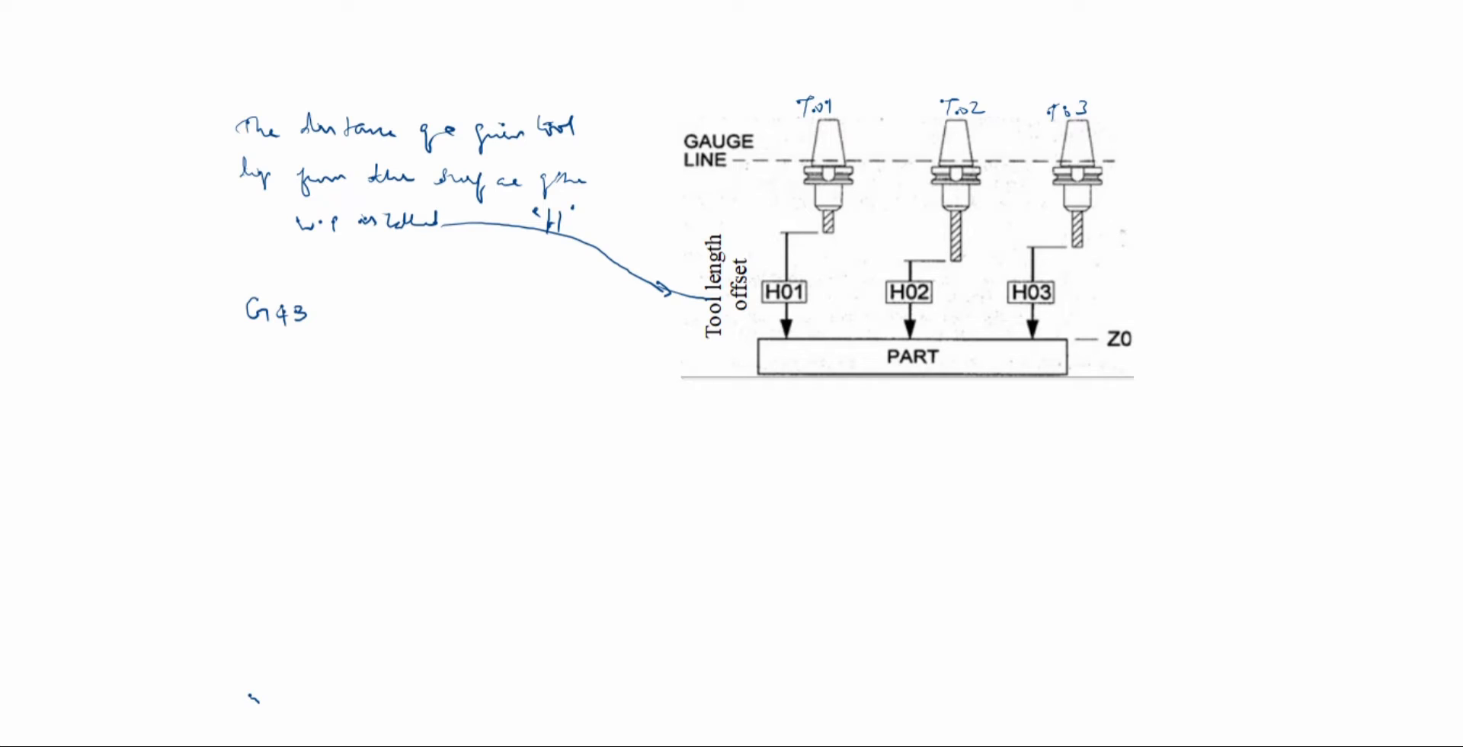
Write 'G43 H01 Z10' with T01 above H01 and sketch the 10 clearance above the part
{"action": "left_click", "coordinate": [324, 330]}
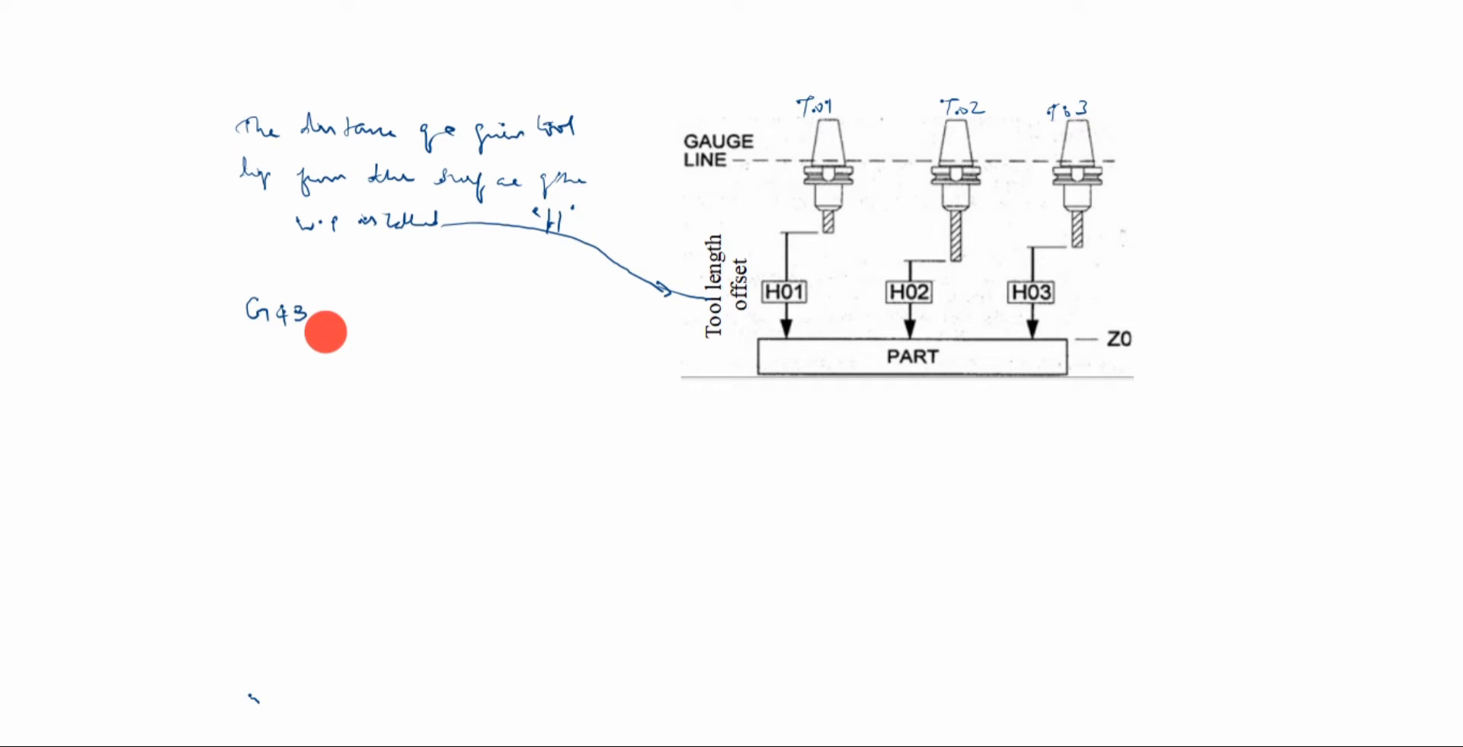
{"action": "left_click_drag", "start_coordinate": [326, 331], "coordinate": [786, 308]}
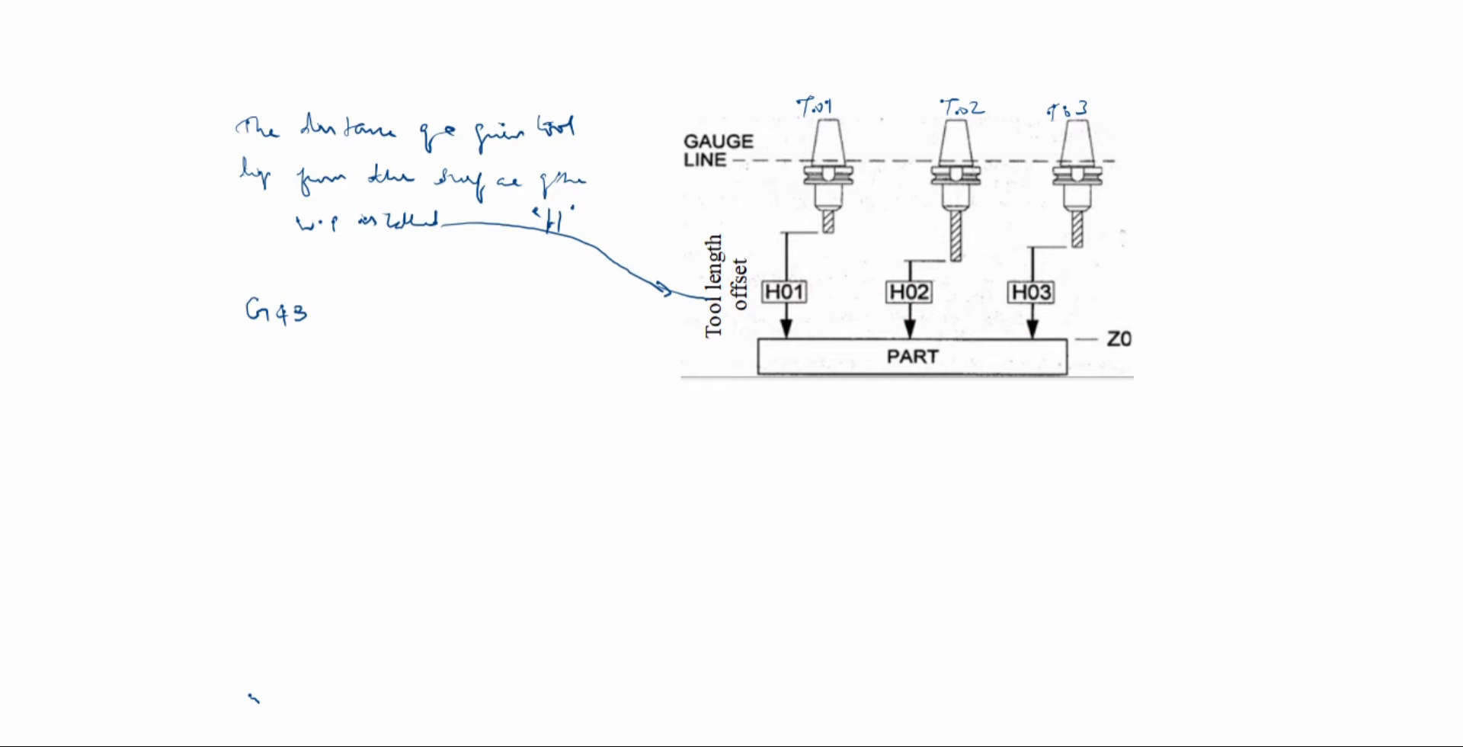
{"action": "type", "text": "H"}
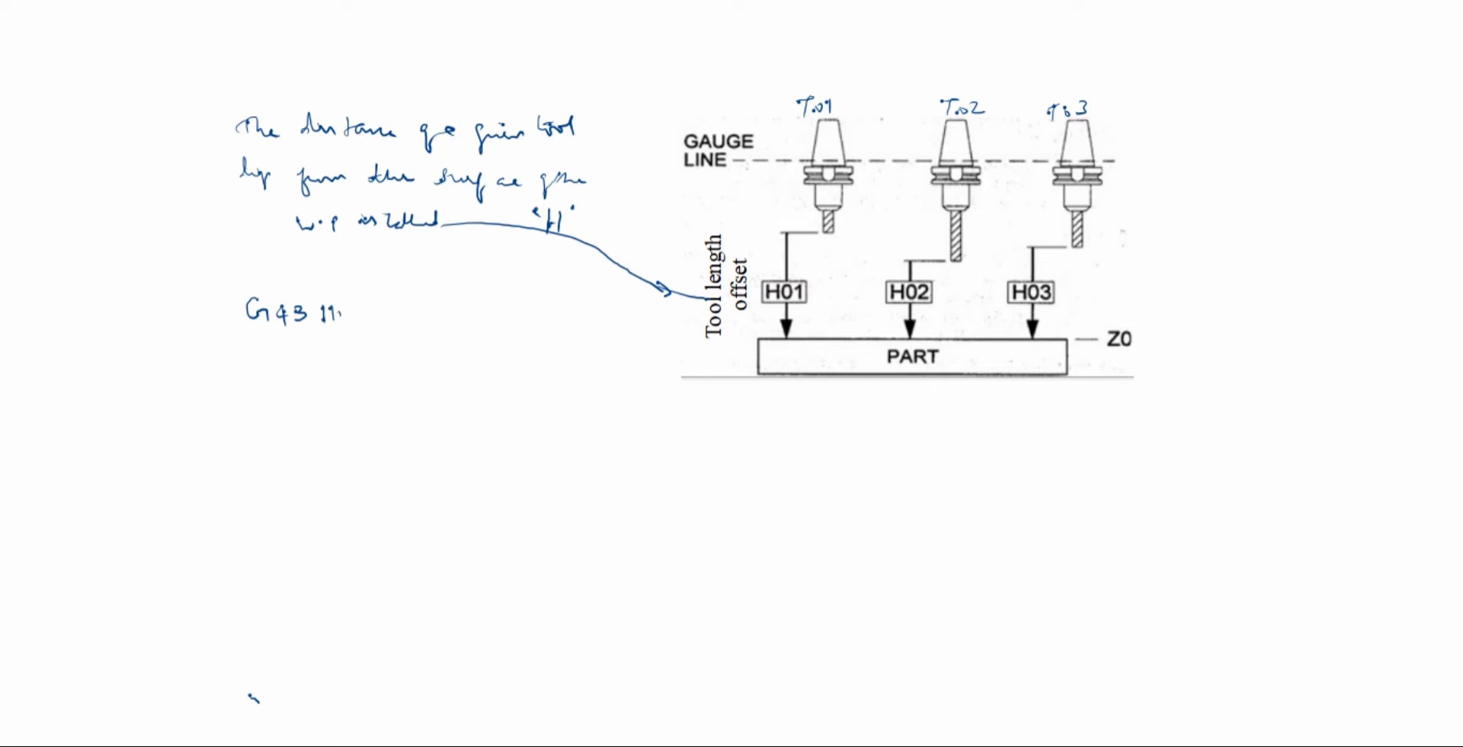
{"action": "type", "text": "H01"}
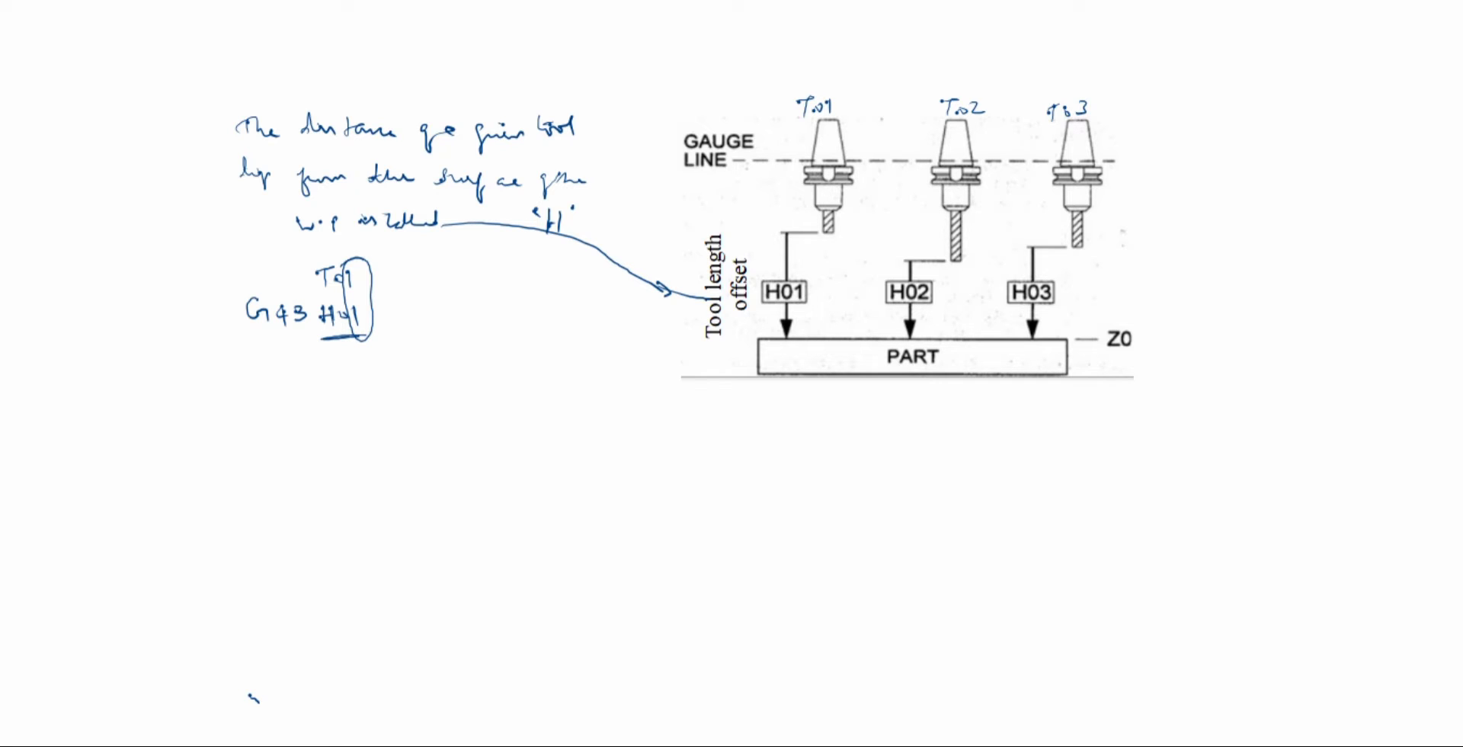
{"action": "type", "text": "Z"}
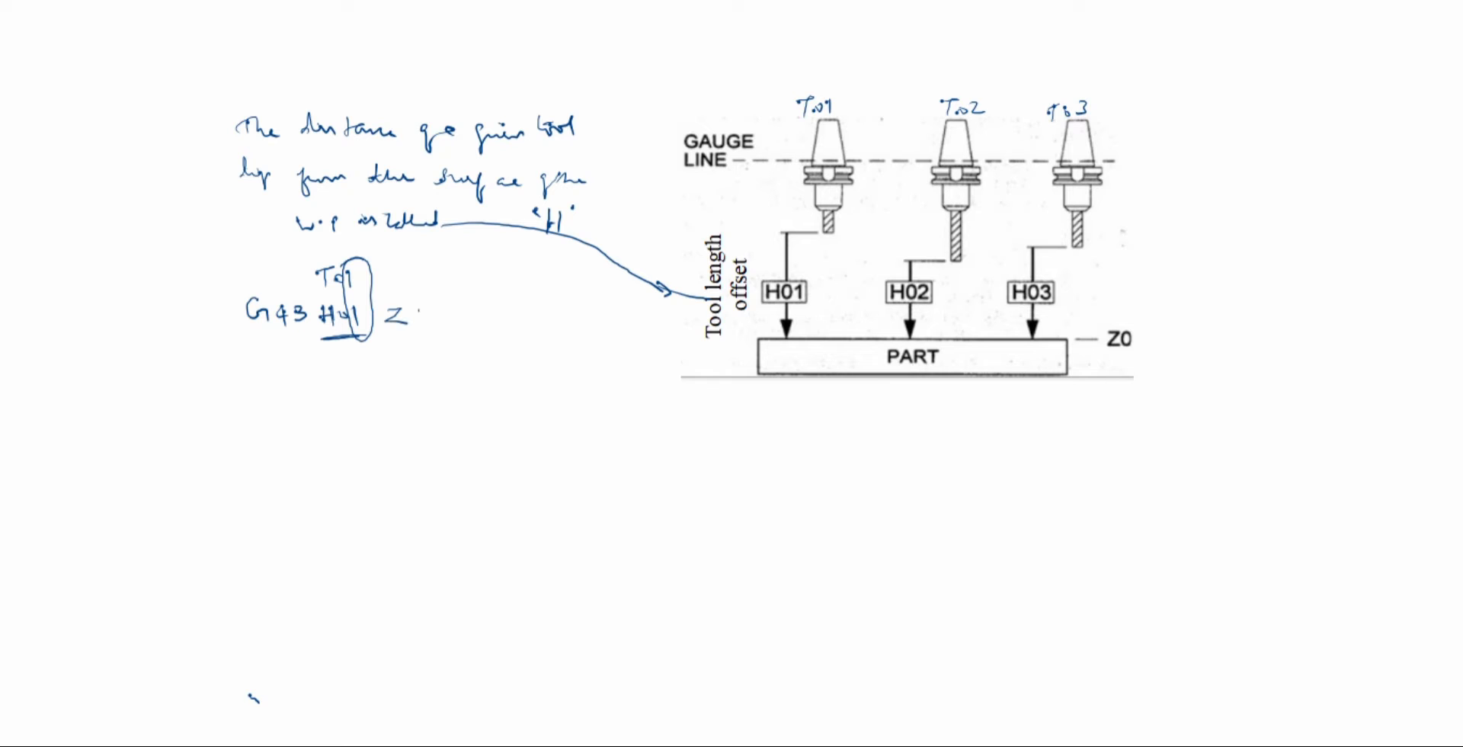
{"action": "type", "text": "10"}
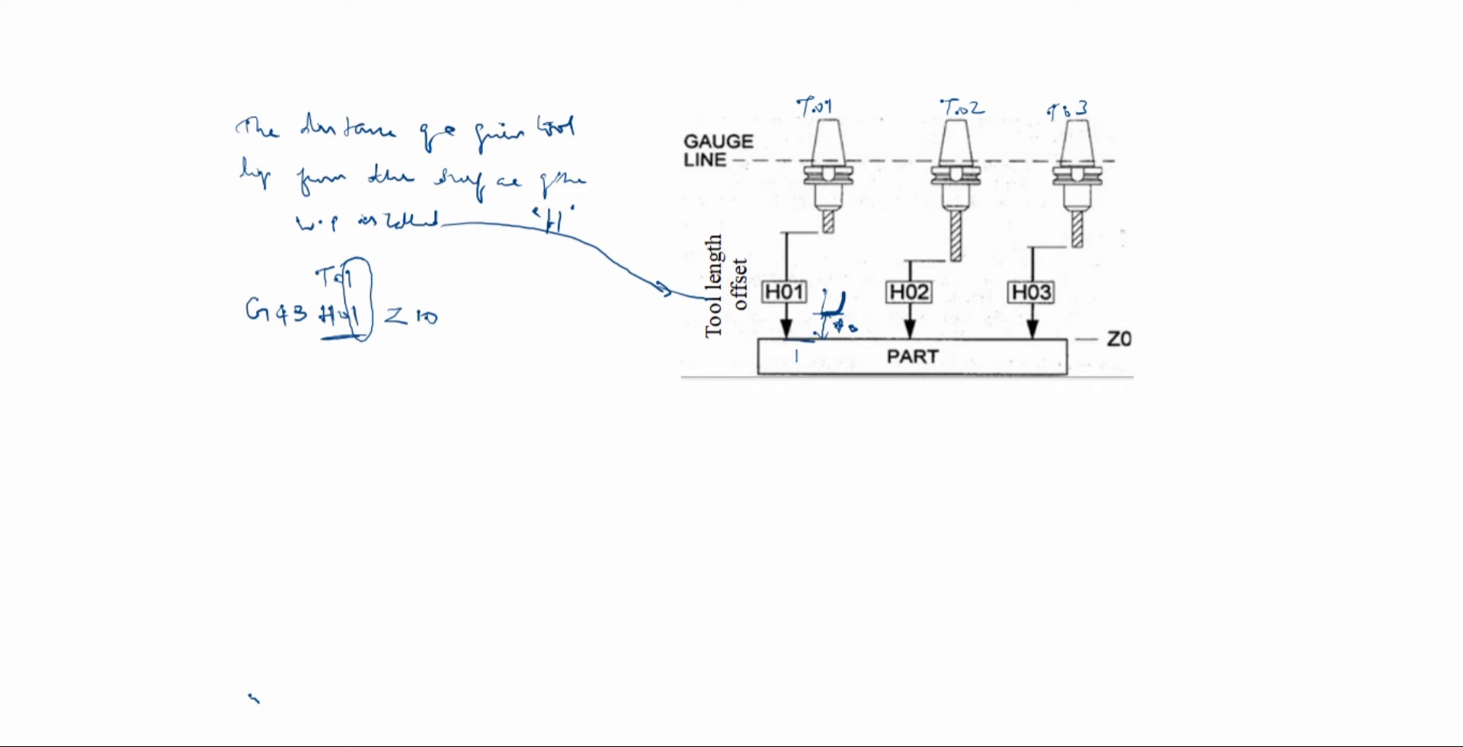
Relabel PART as w.p, add 'G43 H02' under T02 and a circled 'G43 H06 Z10' under T06
{"action": "type", "text": "W.p"}
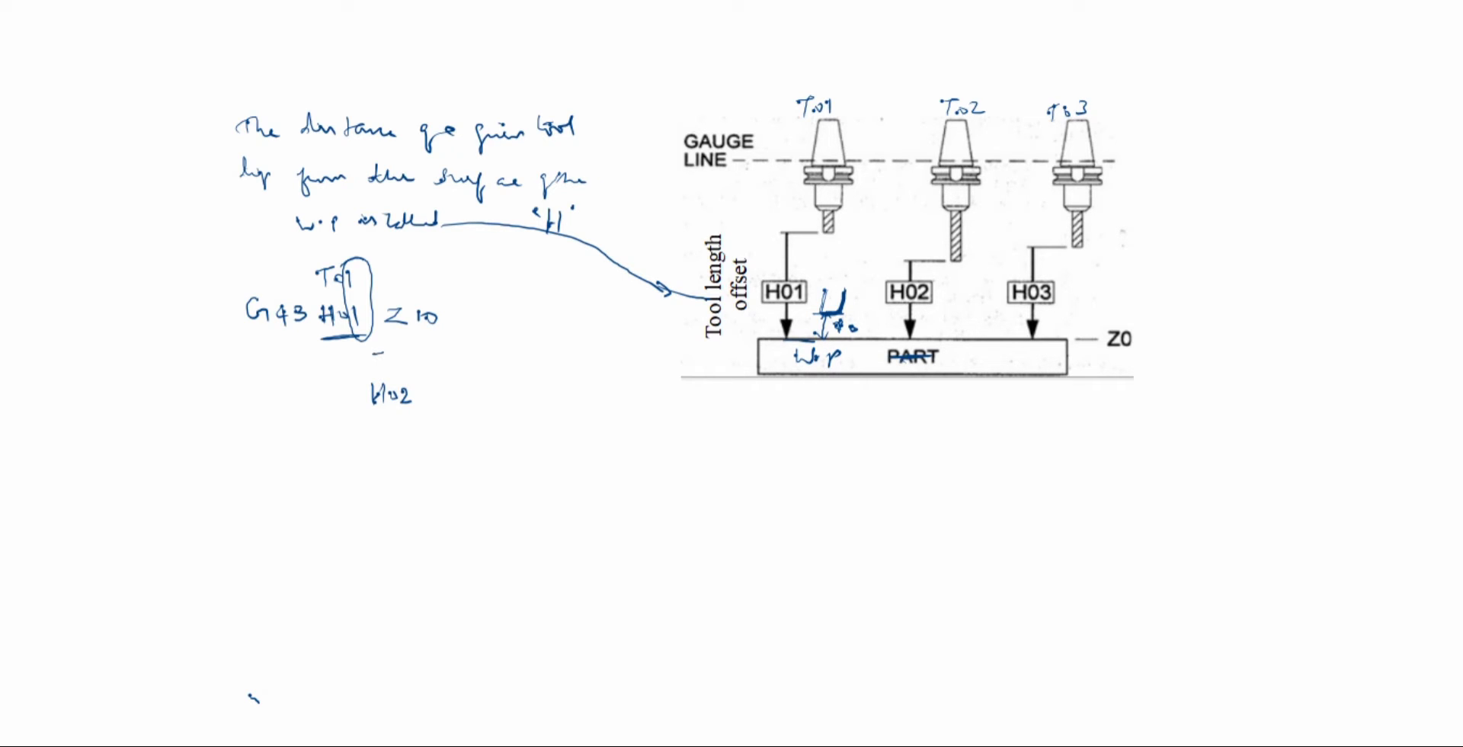
{"action": "type", "text": "T02"}
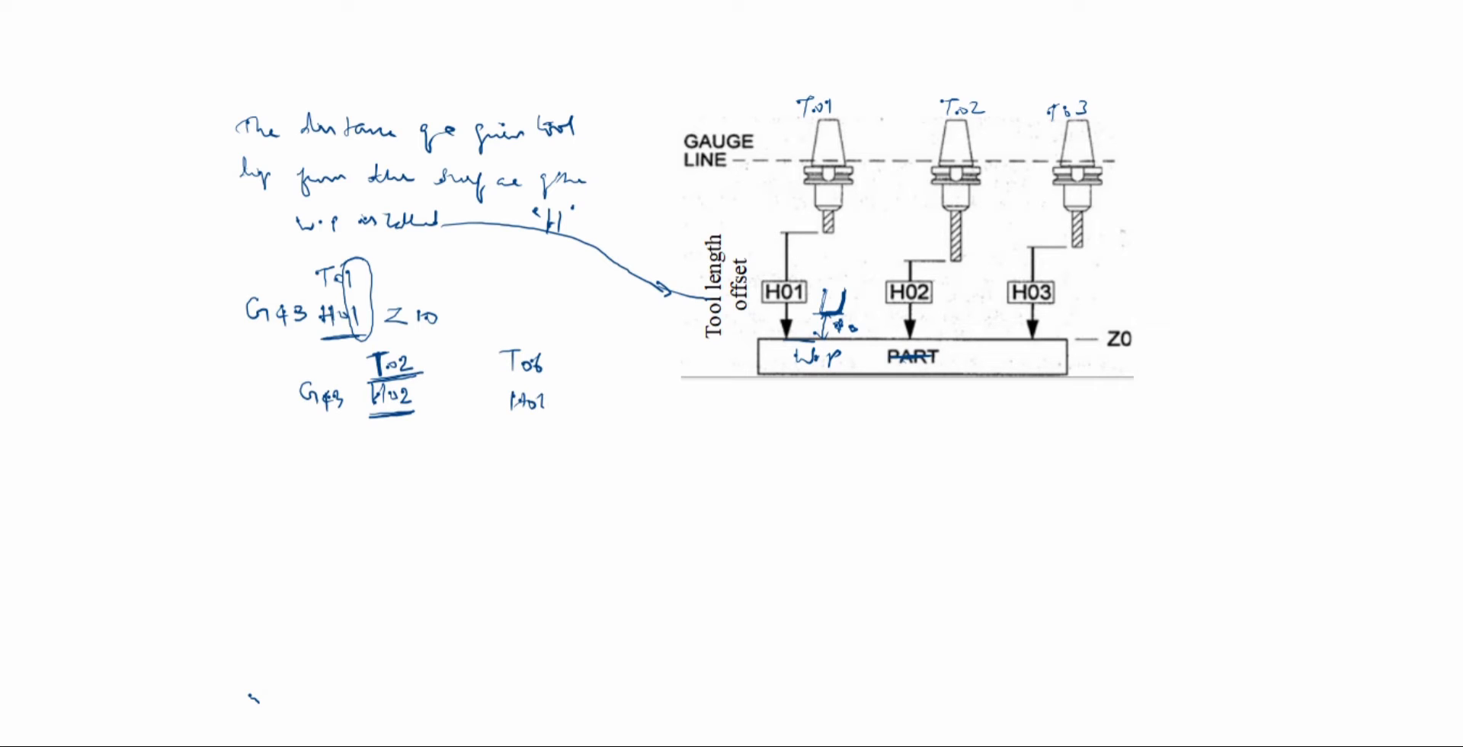
{"action": "type", "text": "G43 H06"}
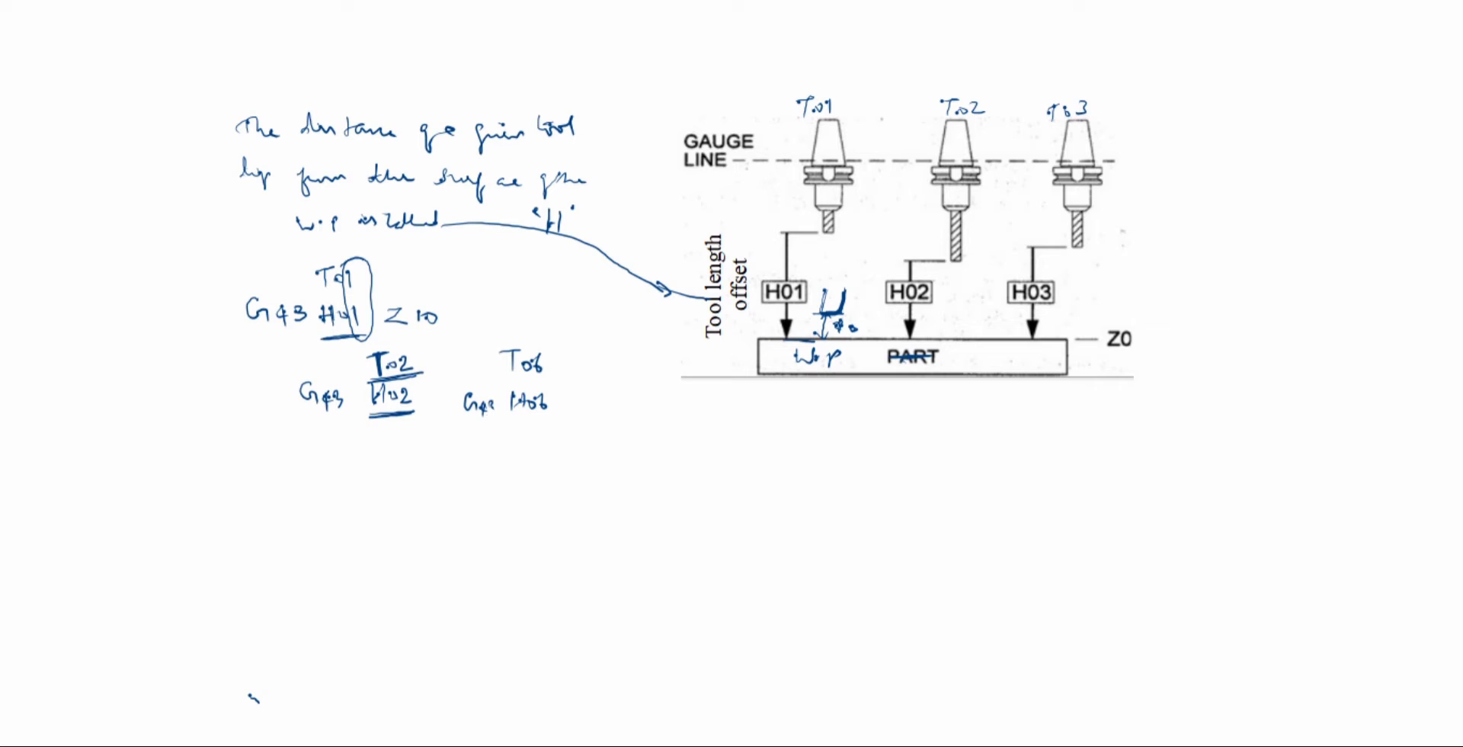
{"action": "type", "text": "Z"}
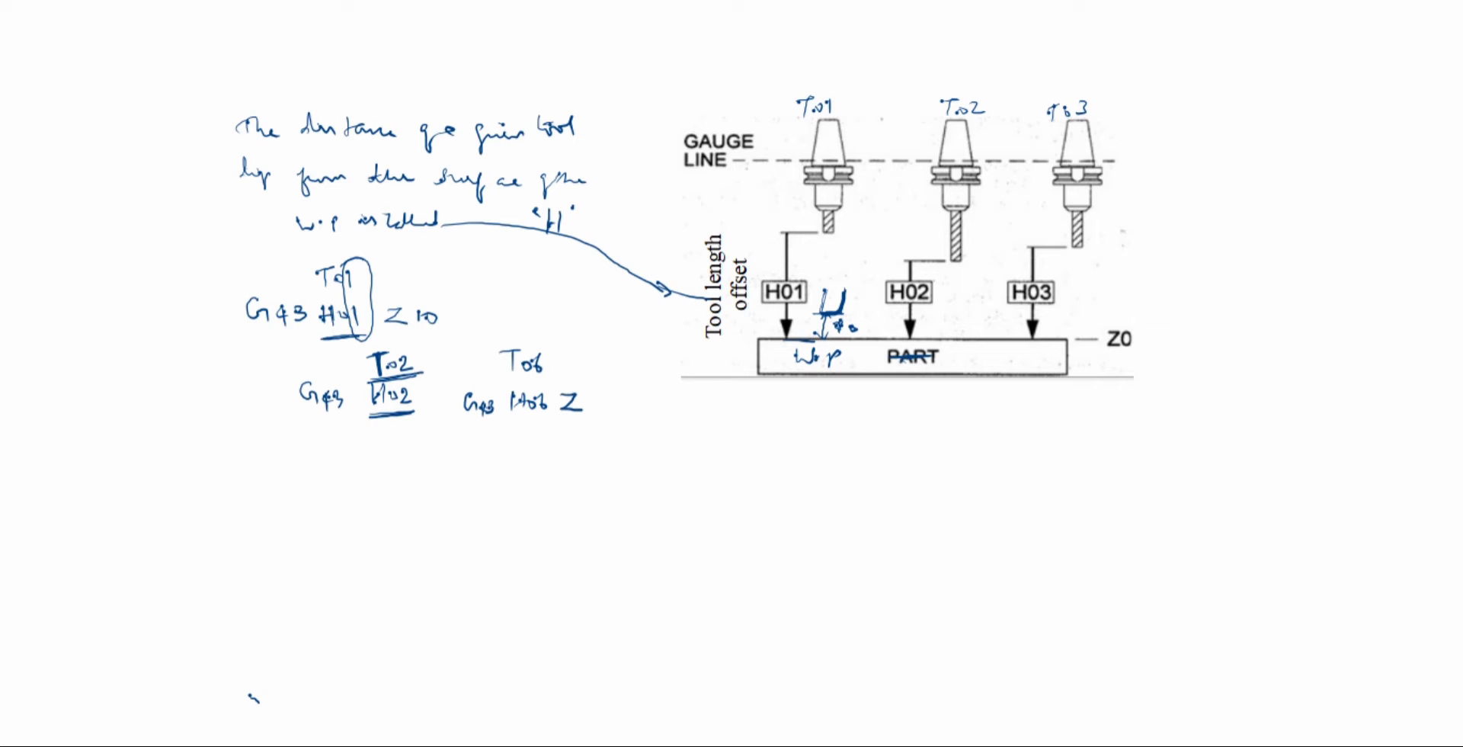
{"action": "type", "text": "10"}
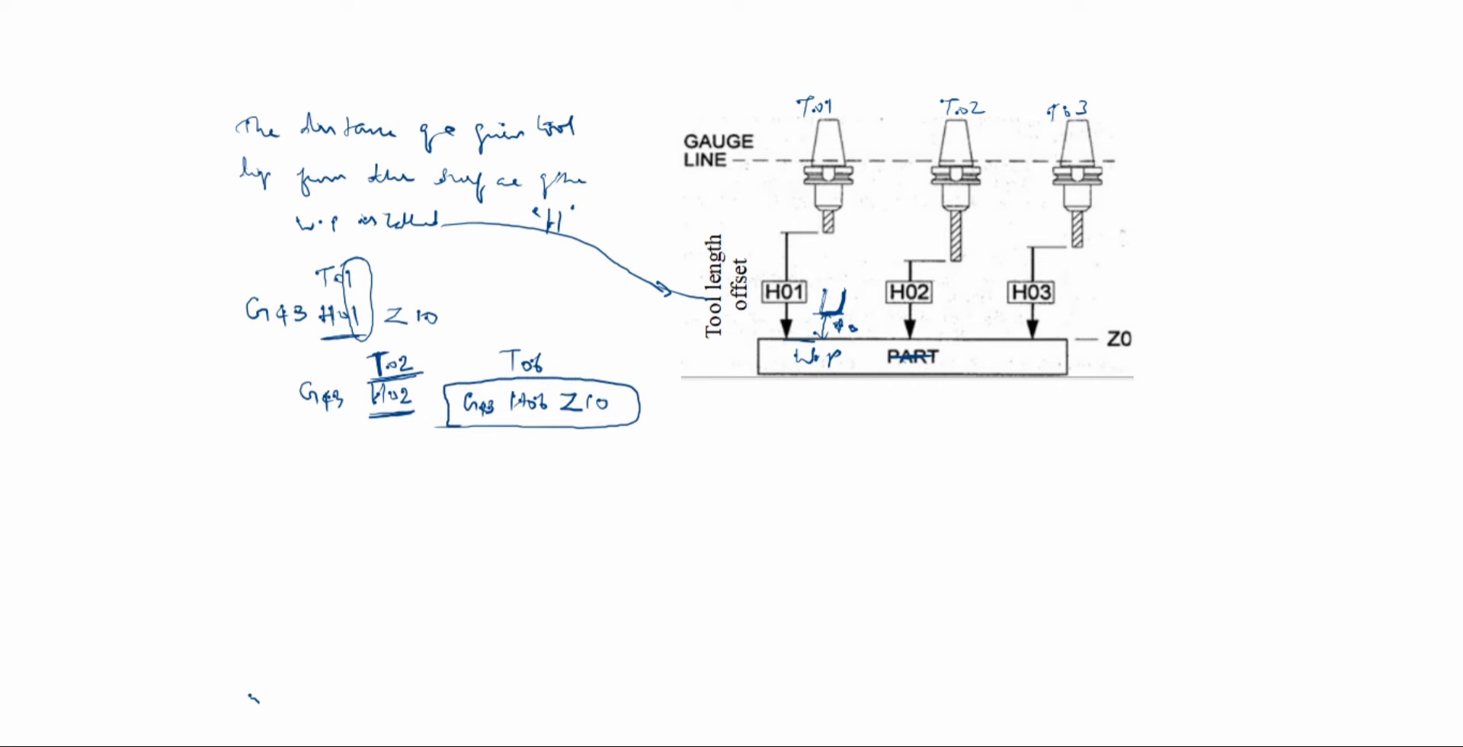
Handwrite and underline 'Tool pre-setter' beneath the part diagram
{"action": "left_click", "coordinate": [830, 206]}
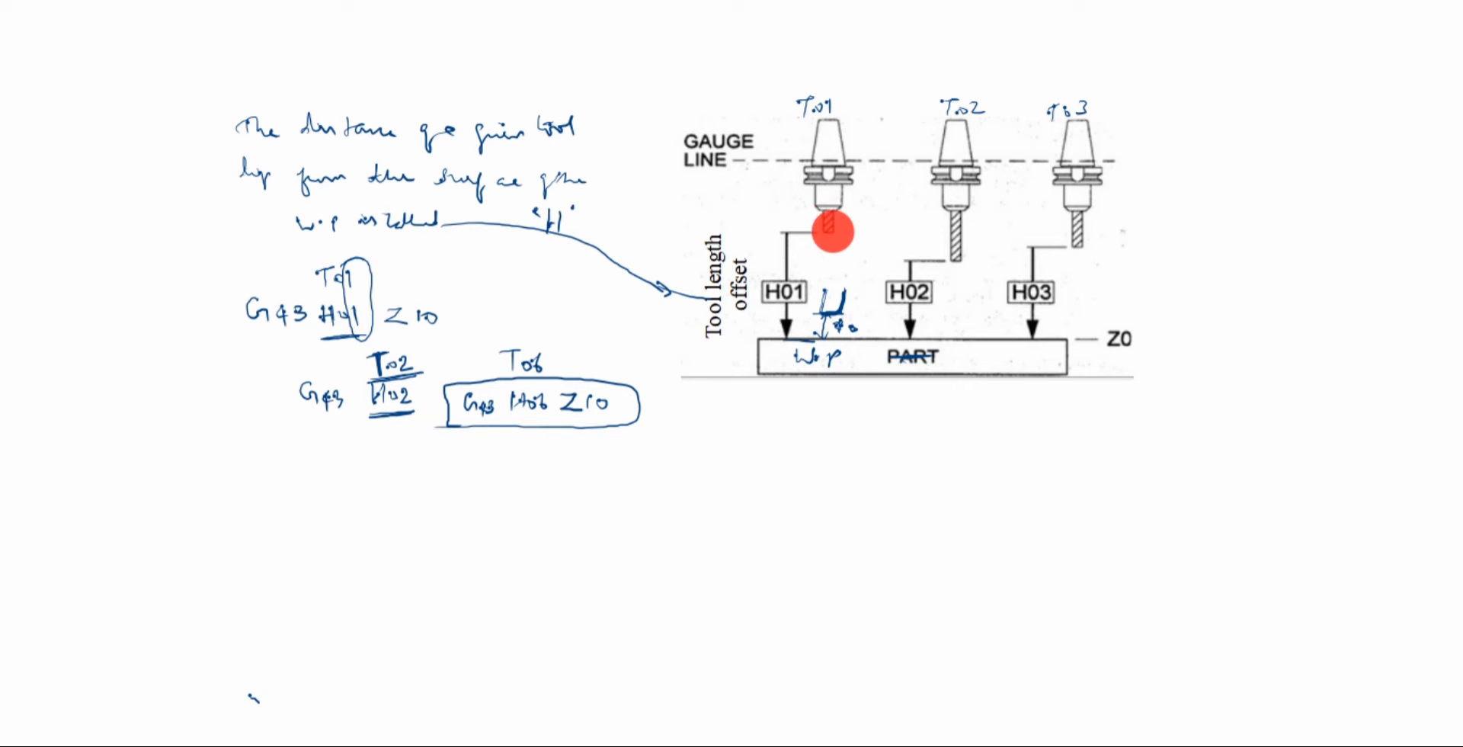
{"action": "mouse_move", "coordinate": [831, 214]}
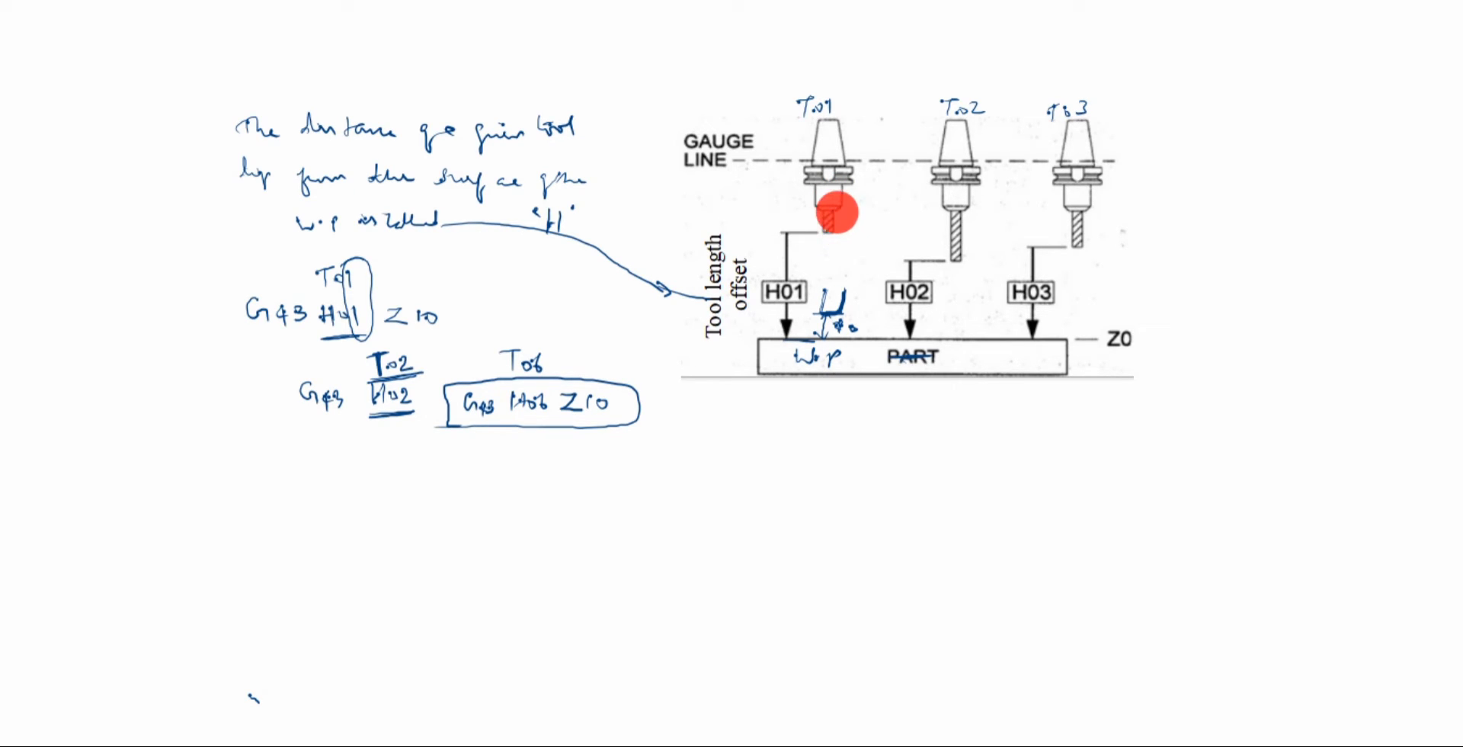
{"action": "mouse_move", "coordinate": [838, 208]}
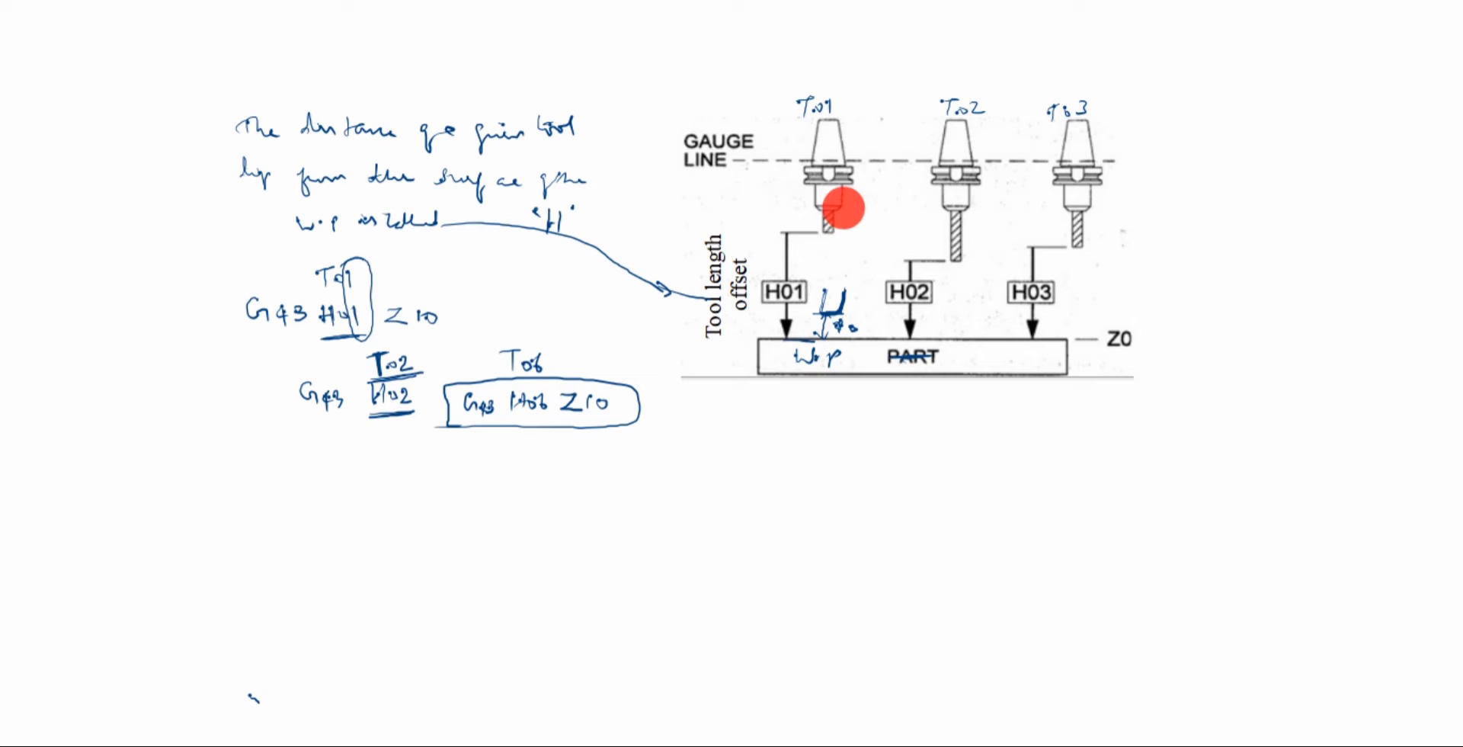
{"action": "mouse_move", "coordinate": [844, 216]}
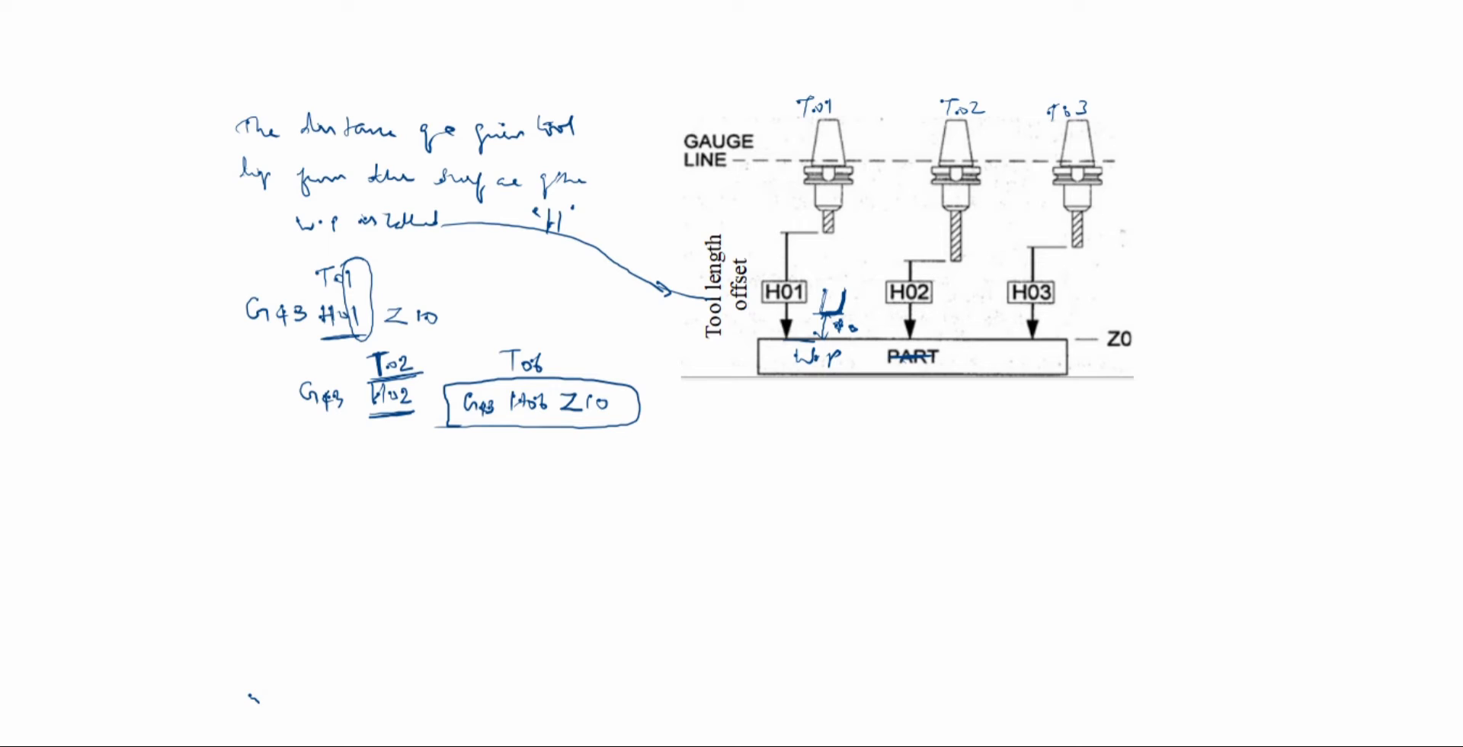
{"action": "left_click", "coordinate": [814, 425]}
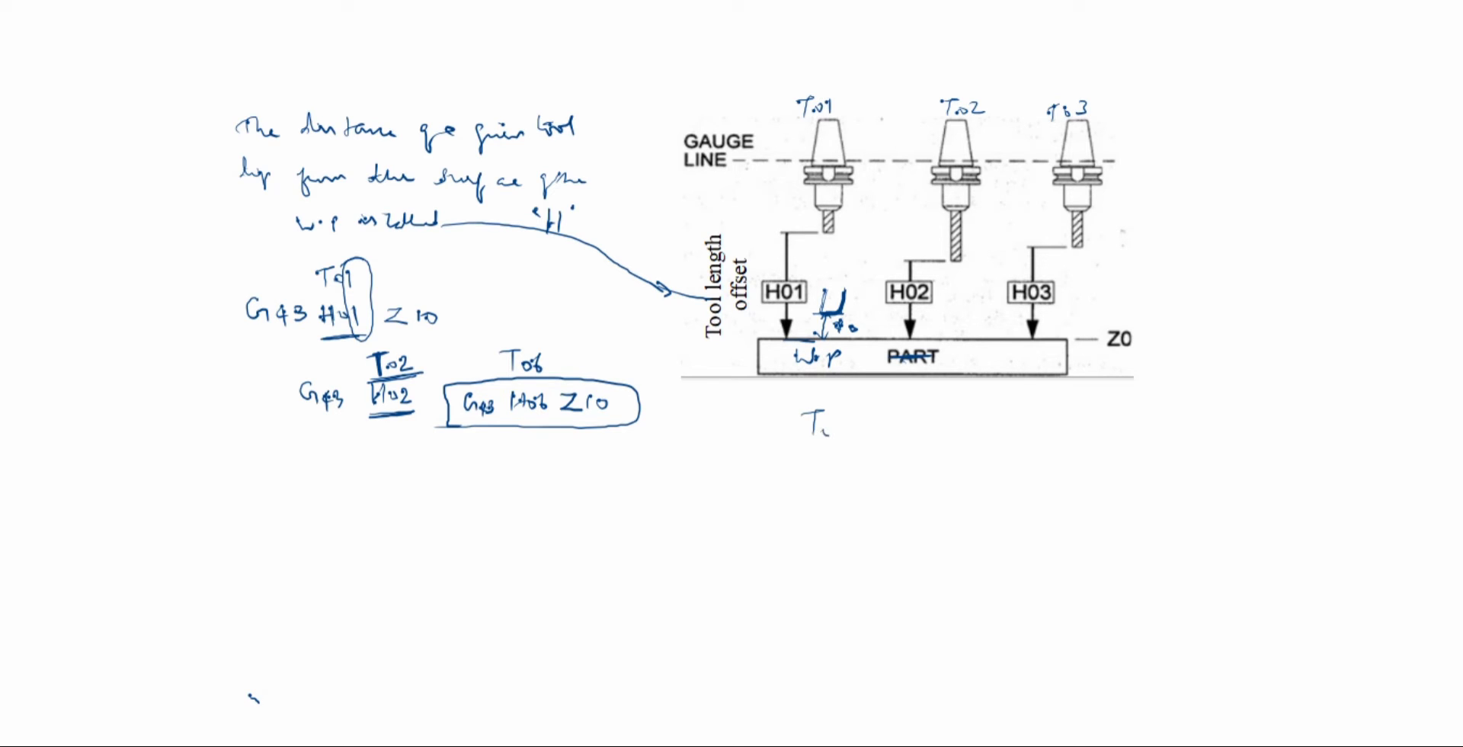
{"action": "type", "text": "Tool pre-setter"}
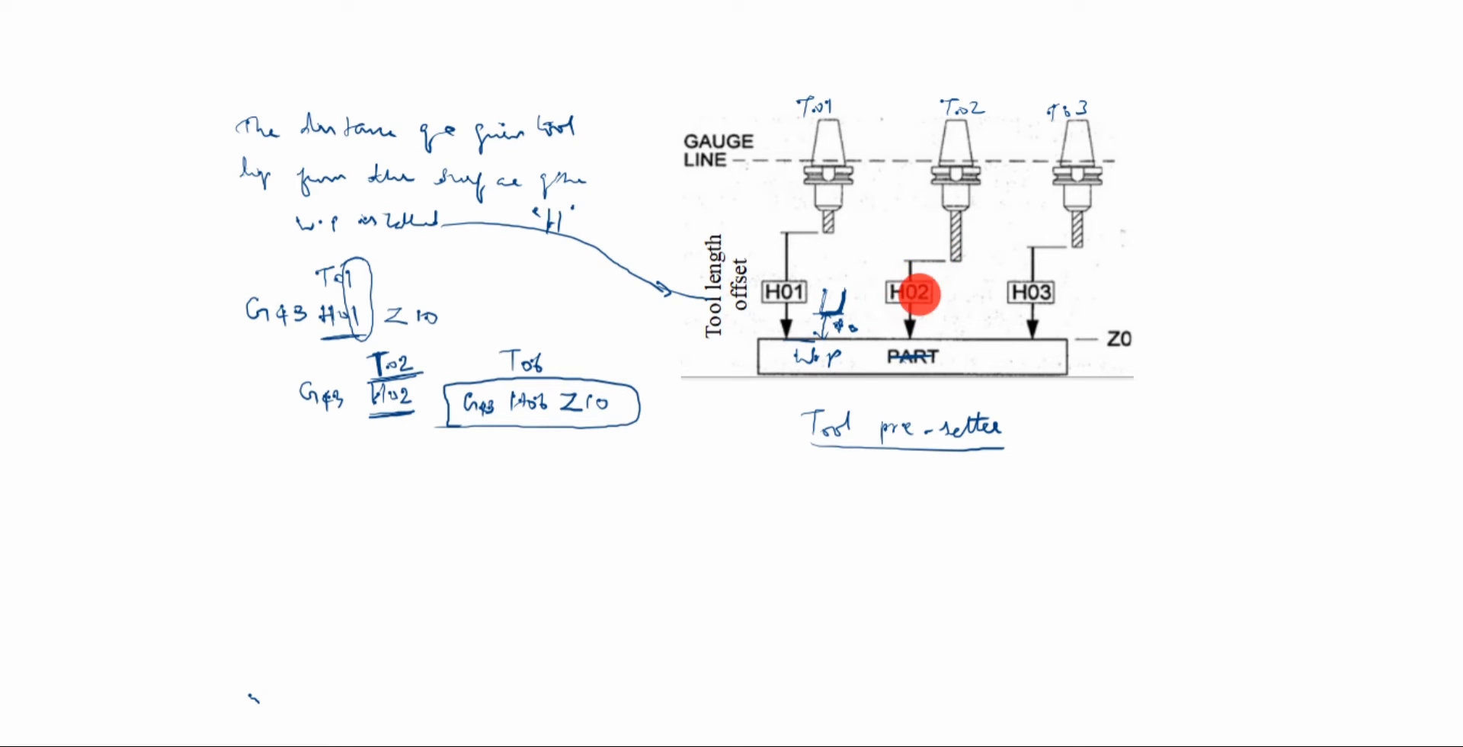
{"action": "mouse_move", "coordinate": [783, 292]}
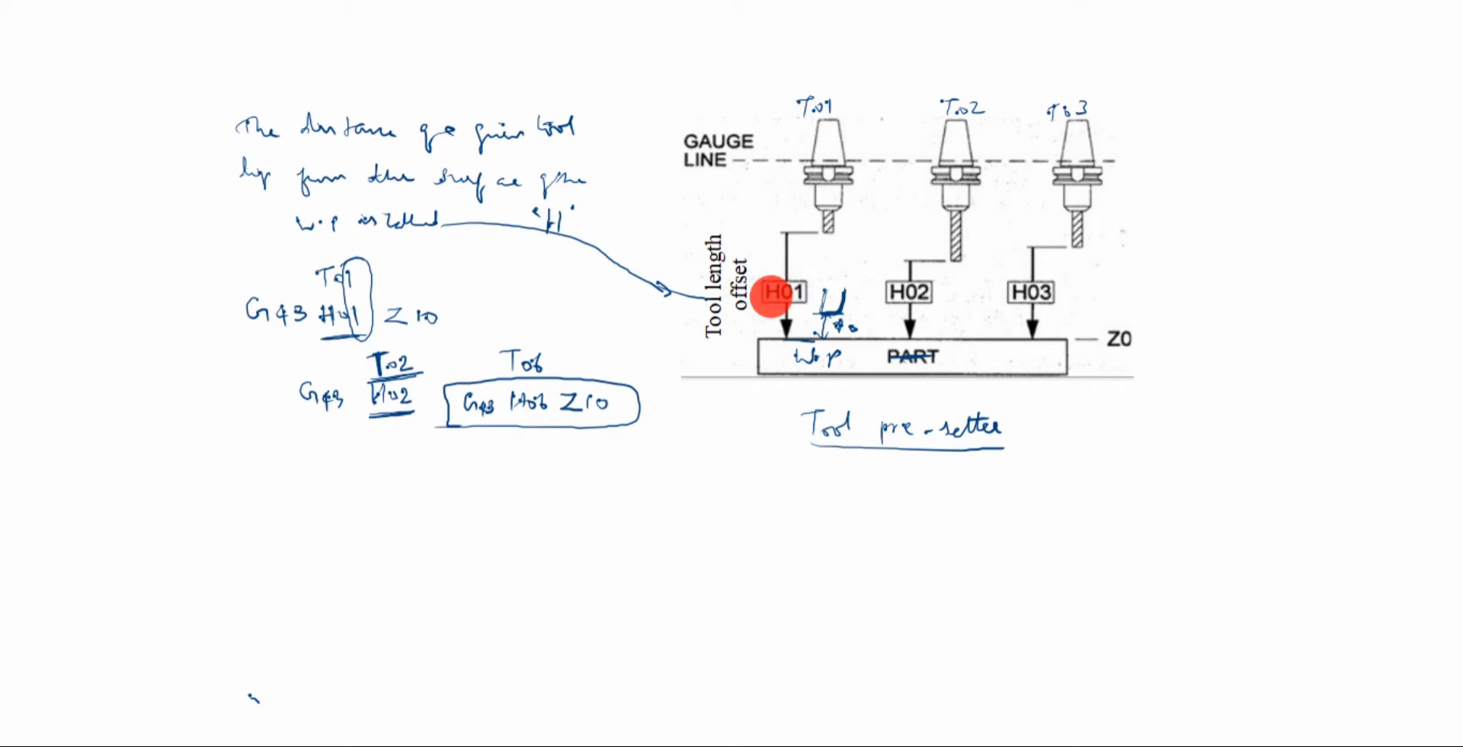
{"action": "mouse_move", "coordinate": [800, 264]}
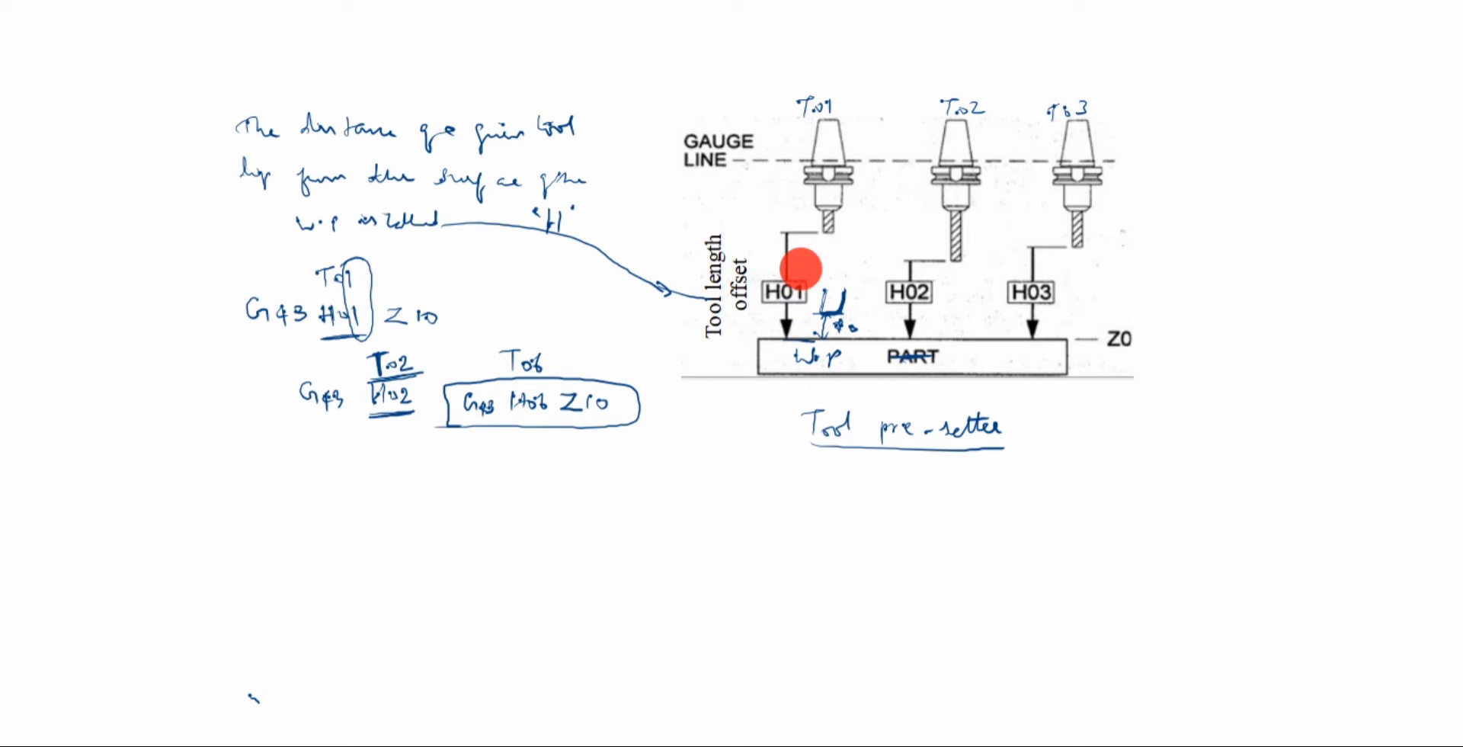
{"action": "left_click_drag", "start_coordinate": [797, 266], "coordinate": [783, 308]}
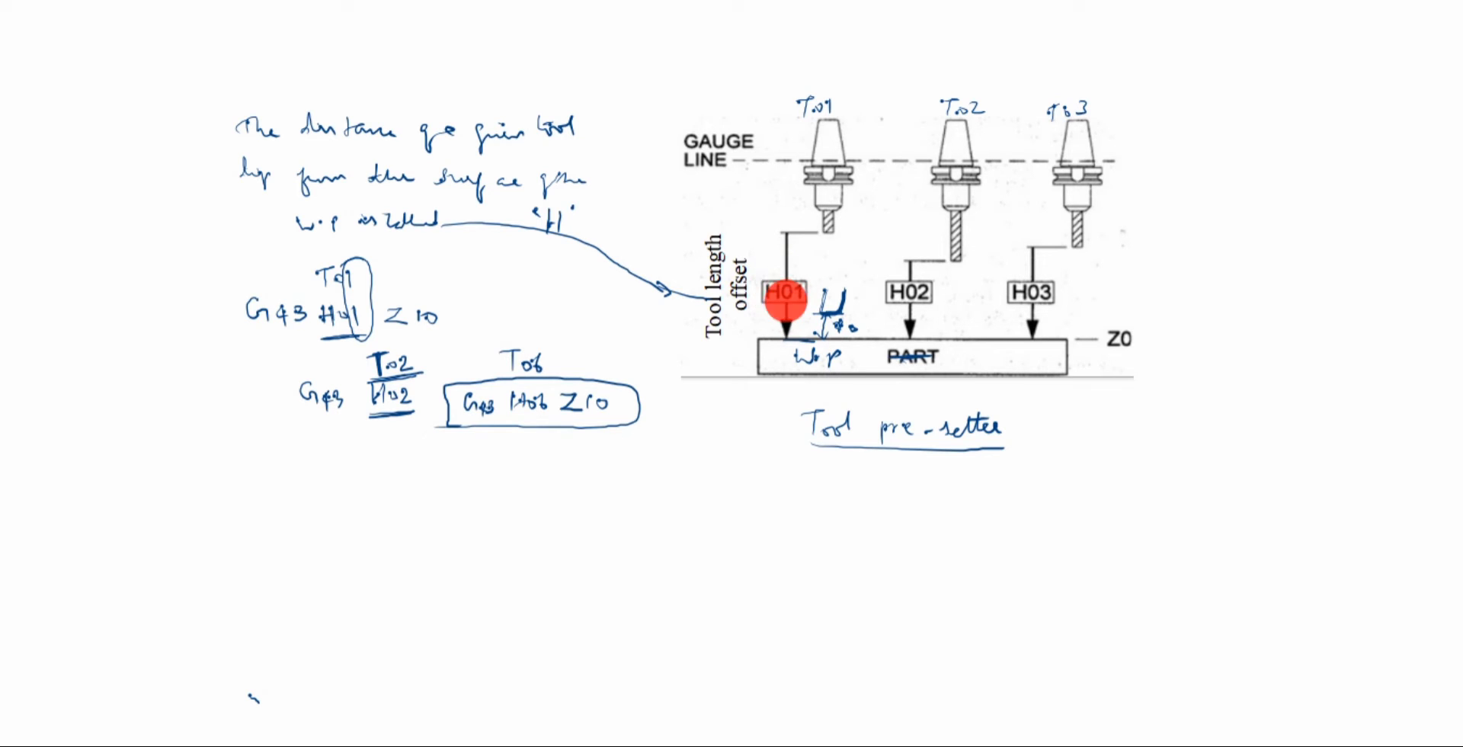
{"action": "mouse_move", "coordinate": [522, 401]}
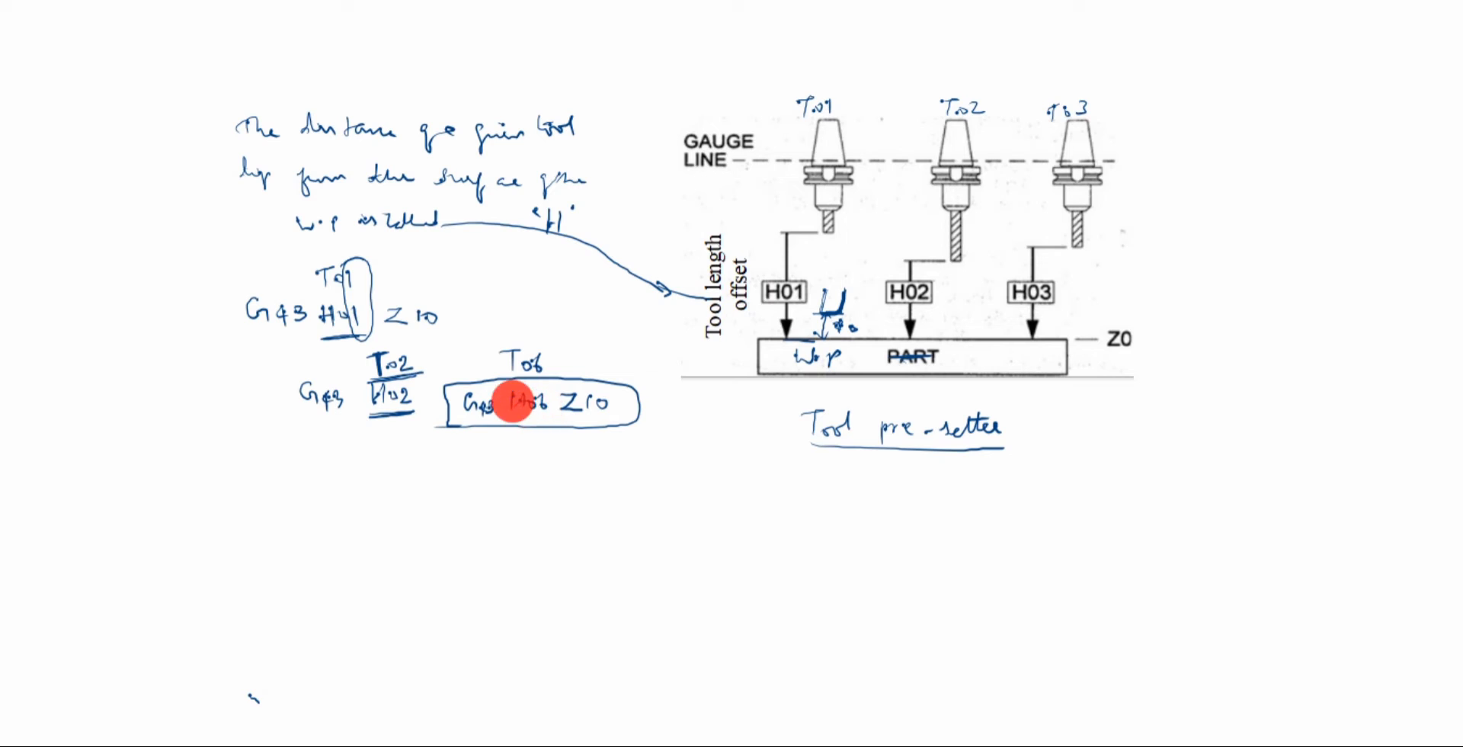
{"action": "mouse_move", "coordinate": [540, 363]}
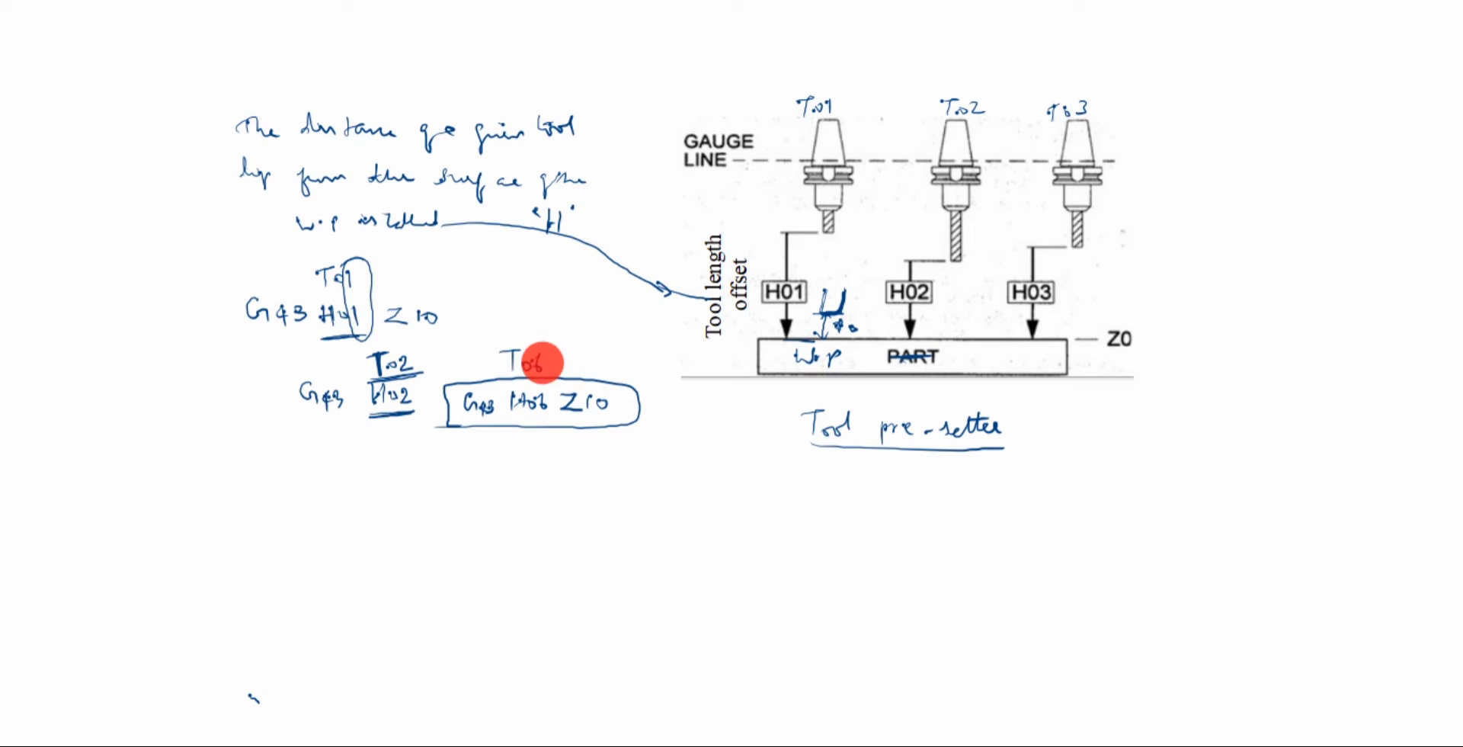
{"action": "mouse_move", "coordinate": [546, 406]}
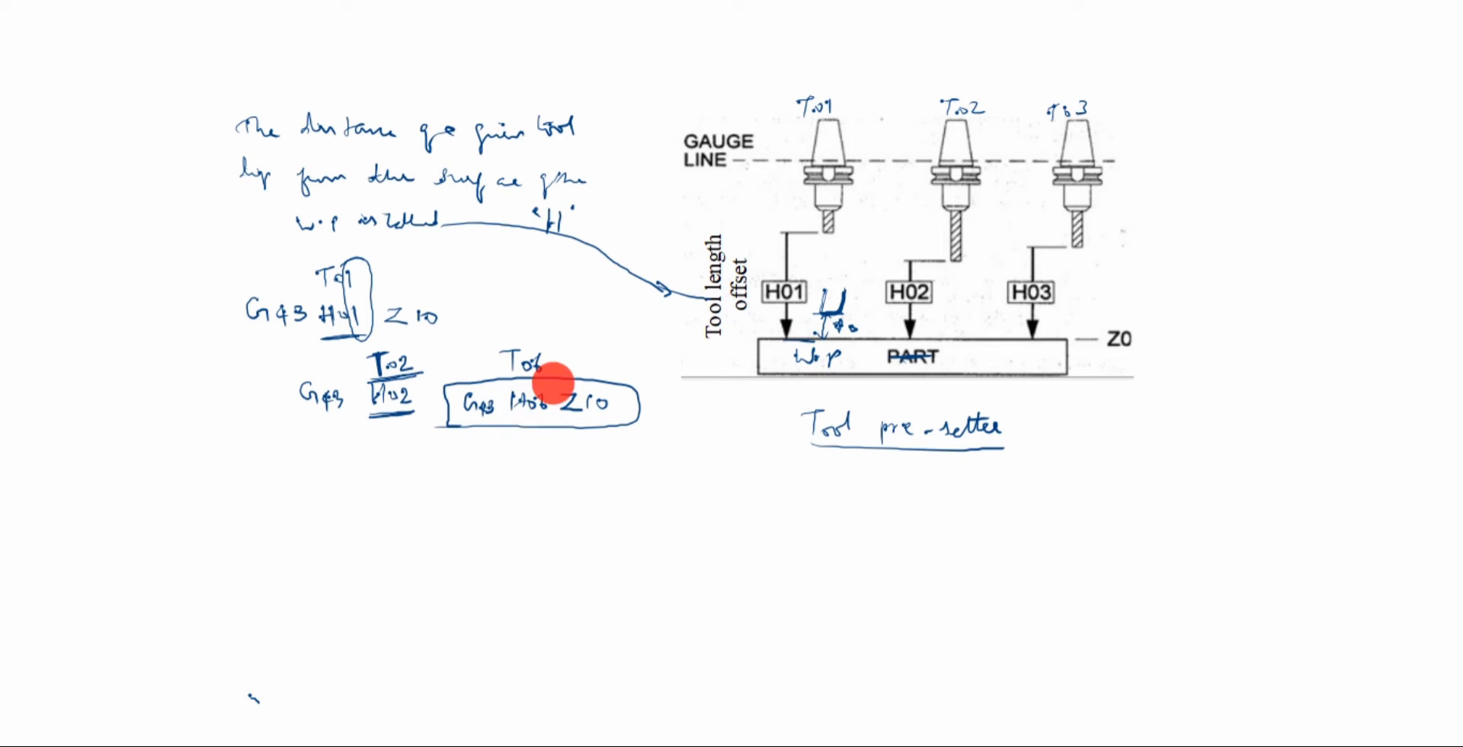
{"action": "mouse_move", "coordinate": [541, 365]}
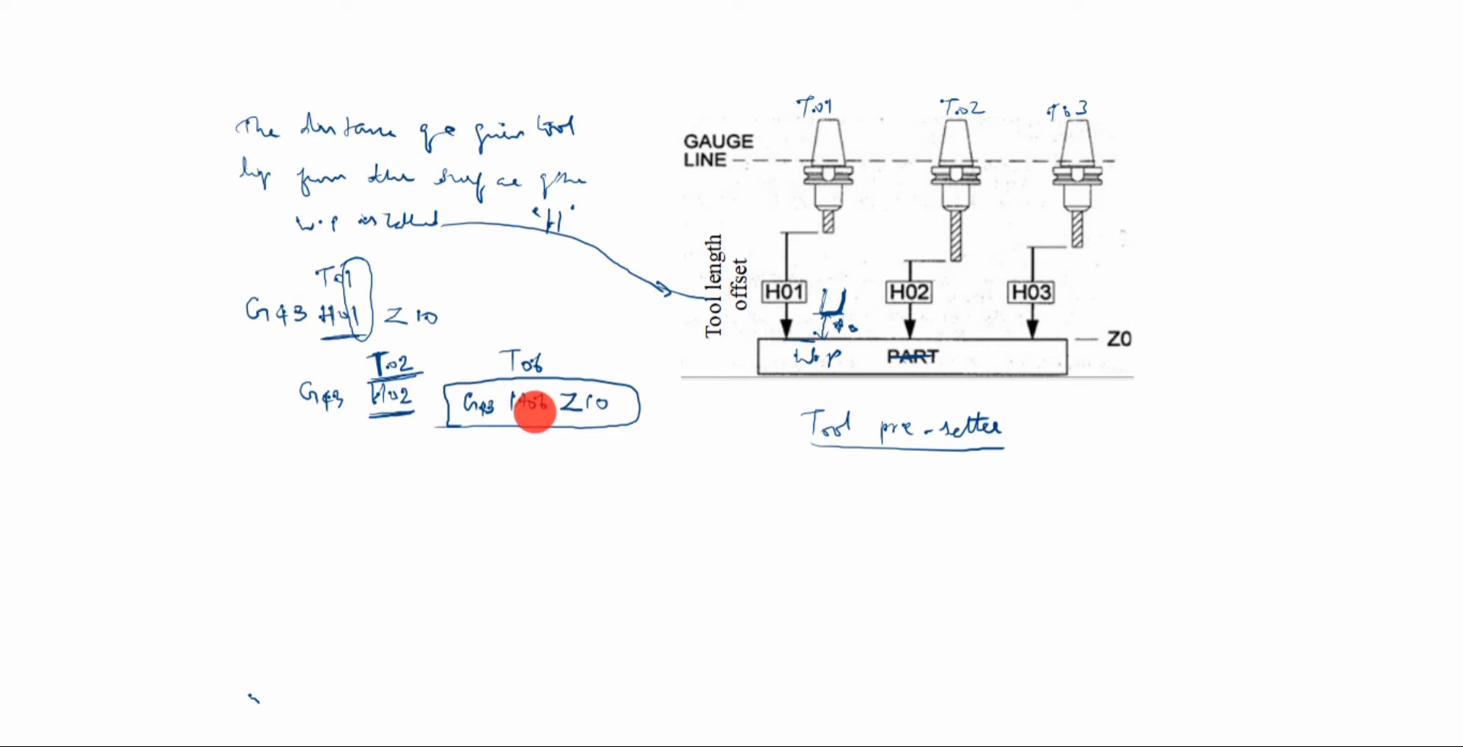
{"action": "mouse_move", "coordinate": [518, 418]}
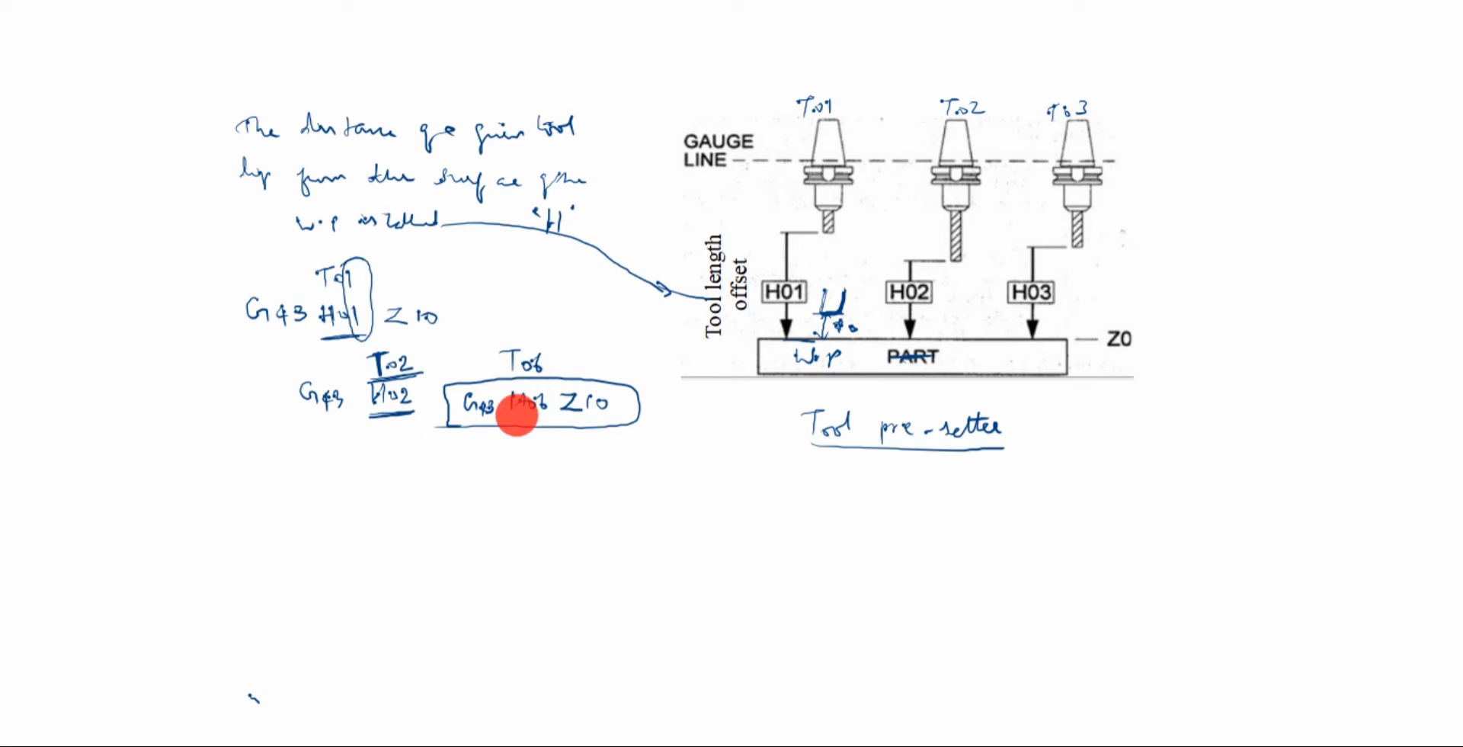
{"action": "mouse_move", "coordinate": [474, 432]}
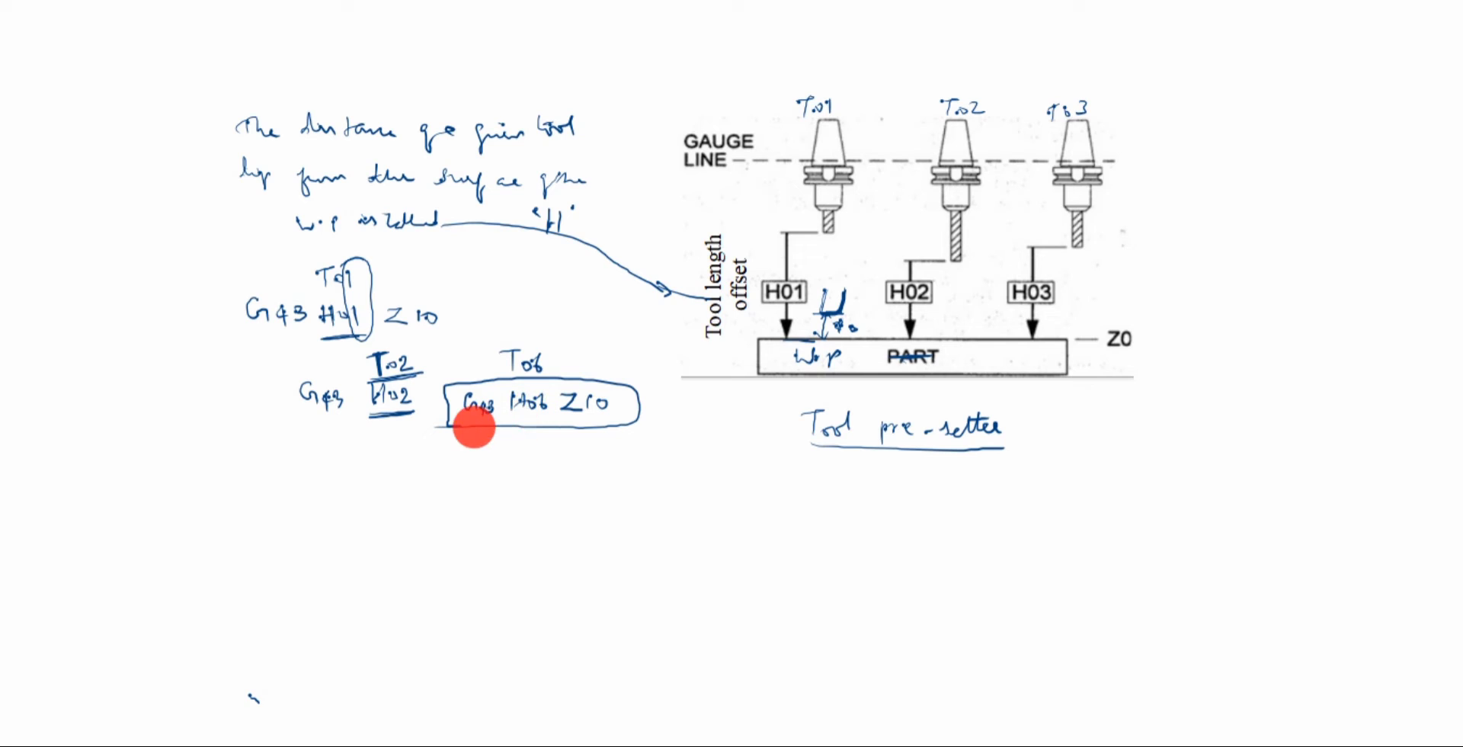
{"action": "mouse_move", "coordinate": [494, 420]}
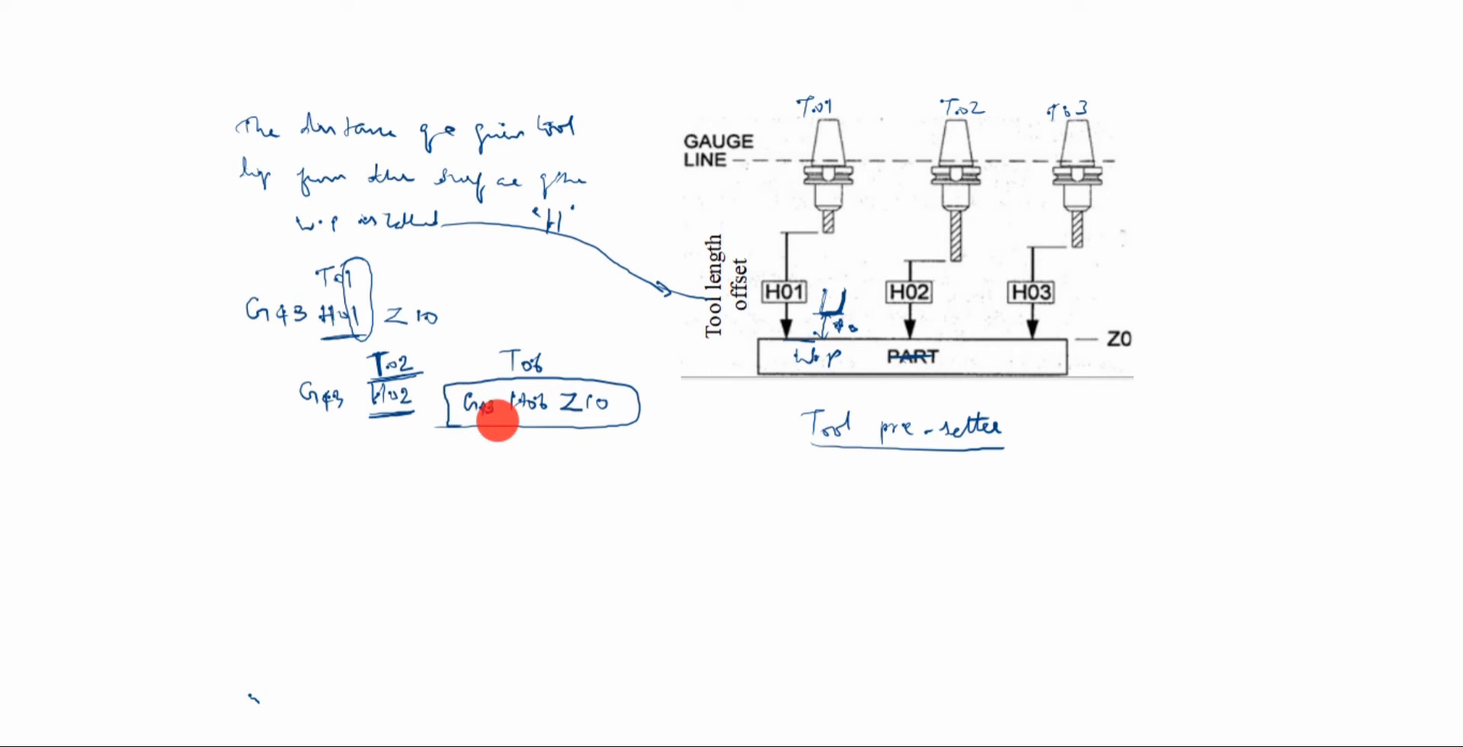
{"action": "mouse_move", "coordinate": [835, 360]}
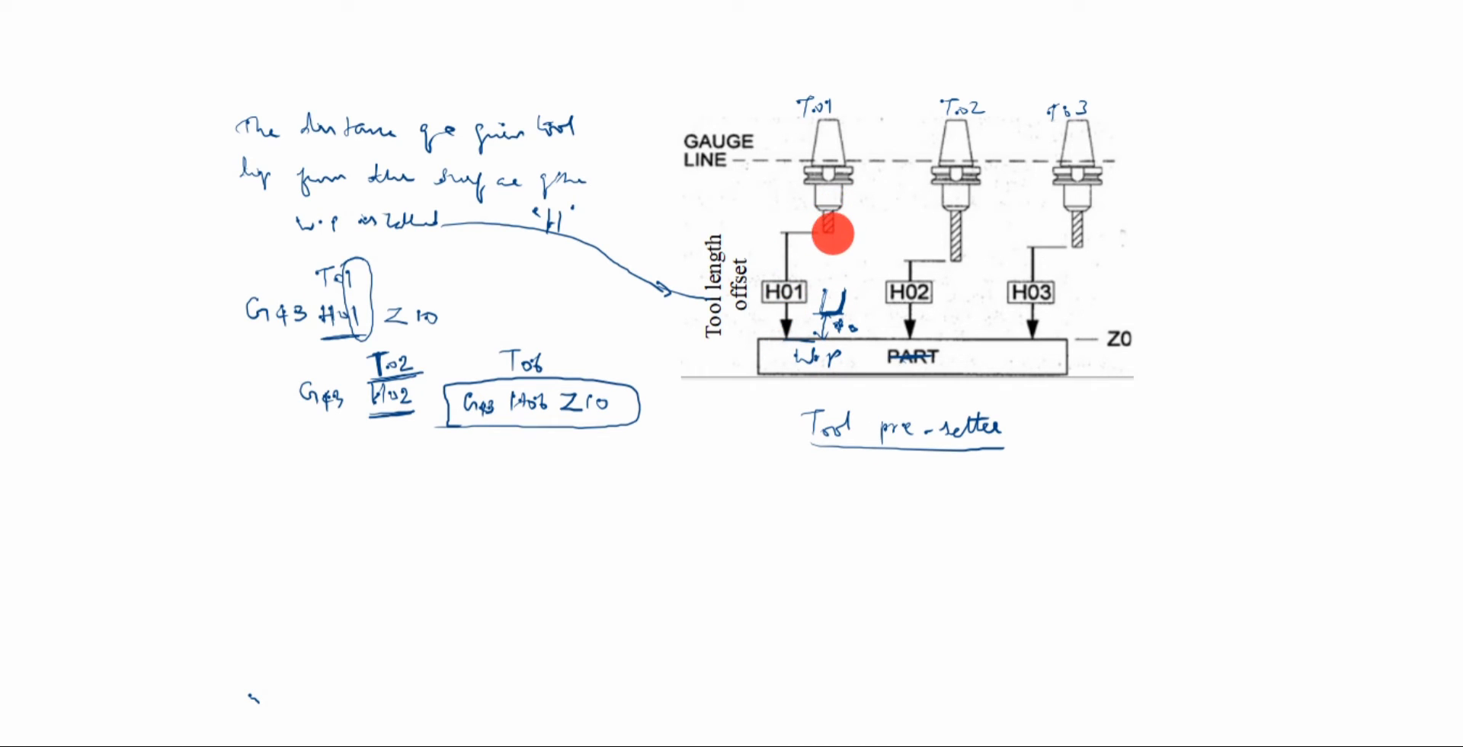
{"action": "mouse_move", "coordinate": [975, 434]}
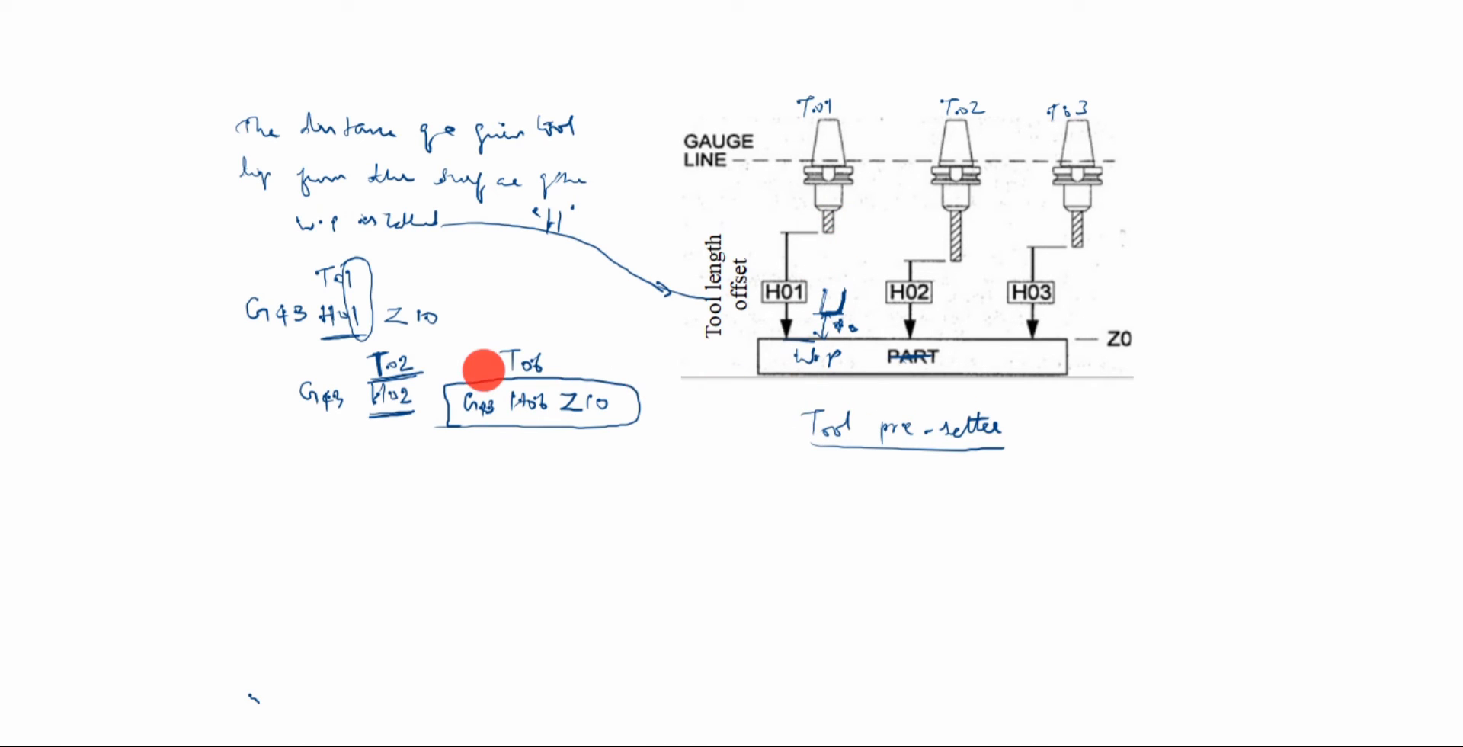
{"action": "mouse_move", "coordinate": [623, 338]}
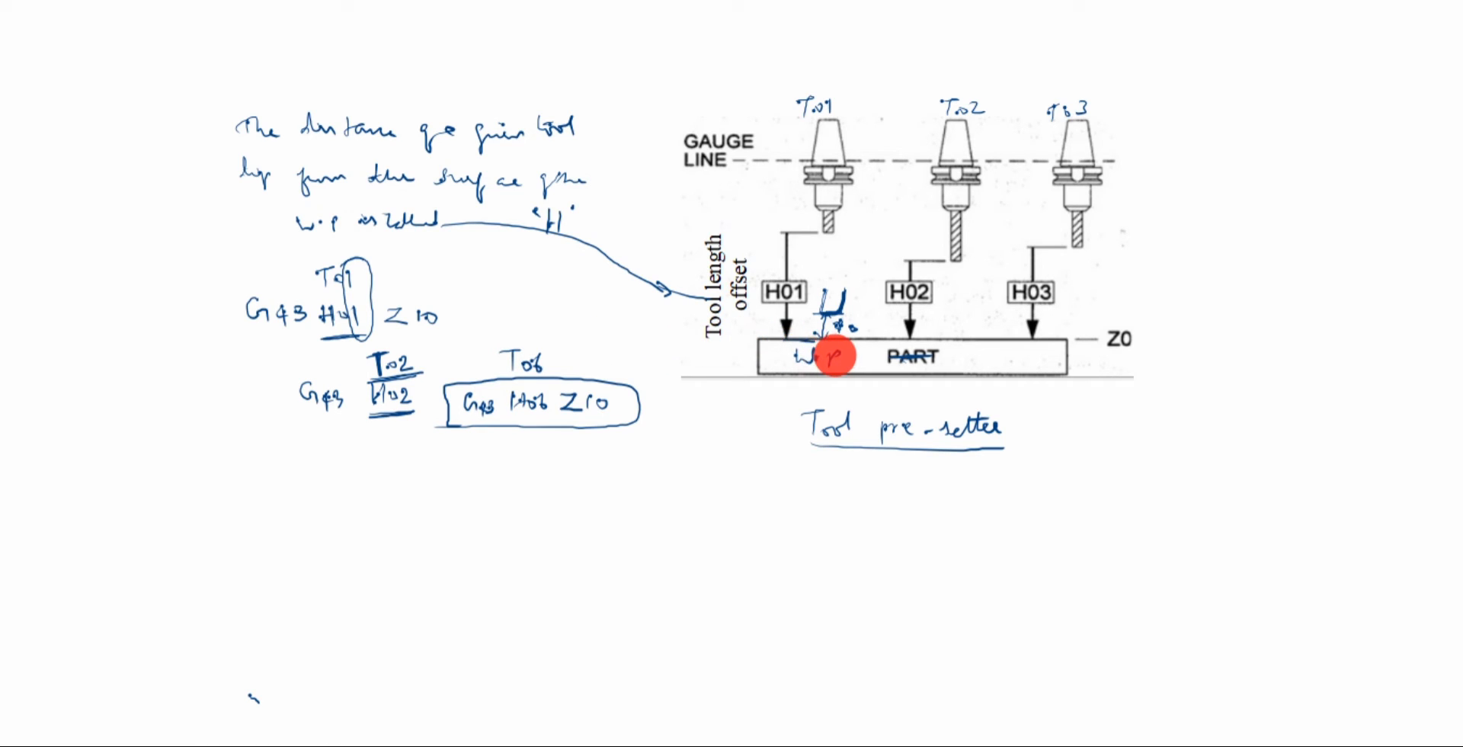
{"action": "mouse_move", "coordinate": [466, 431]}
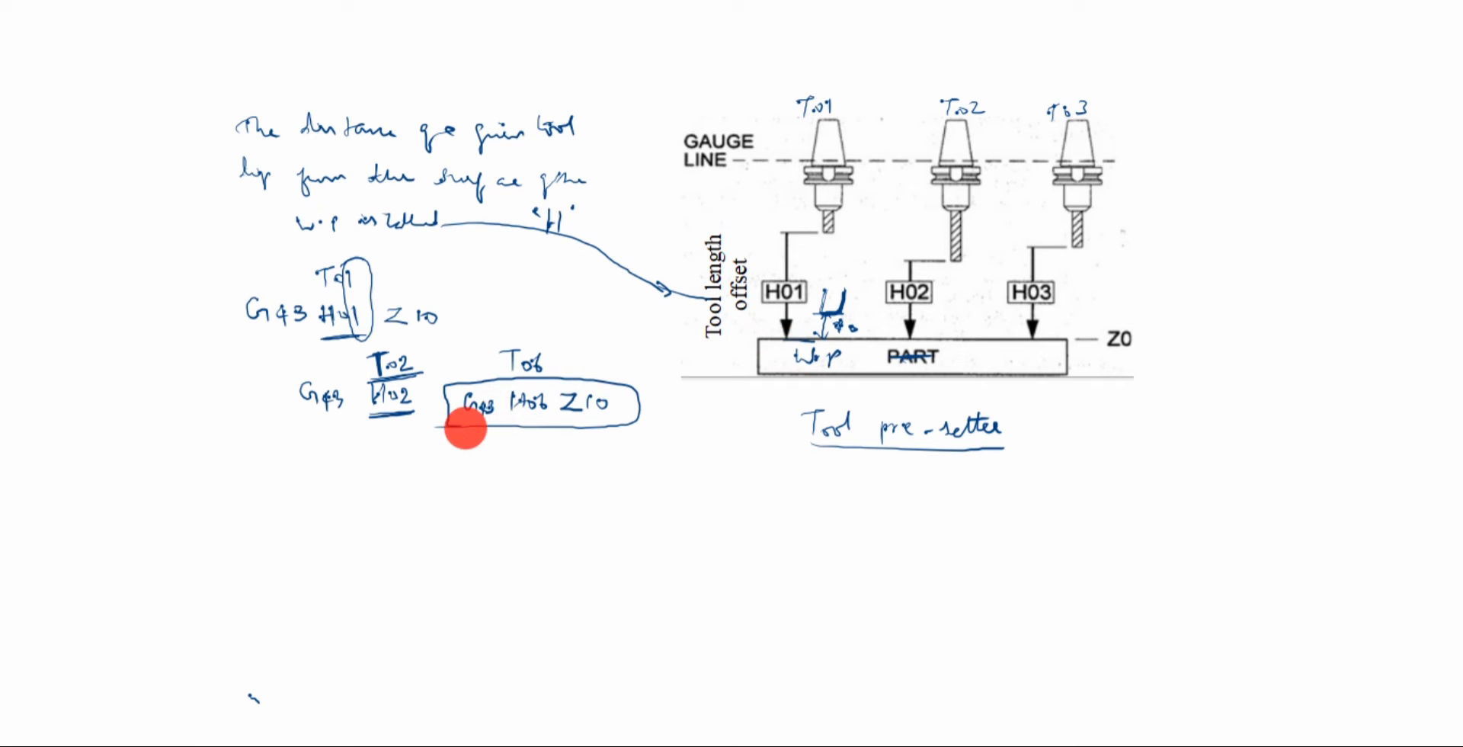
{"action": "mouse_move", "coordinate": [546, 426]}
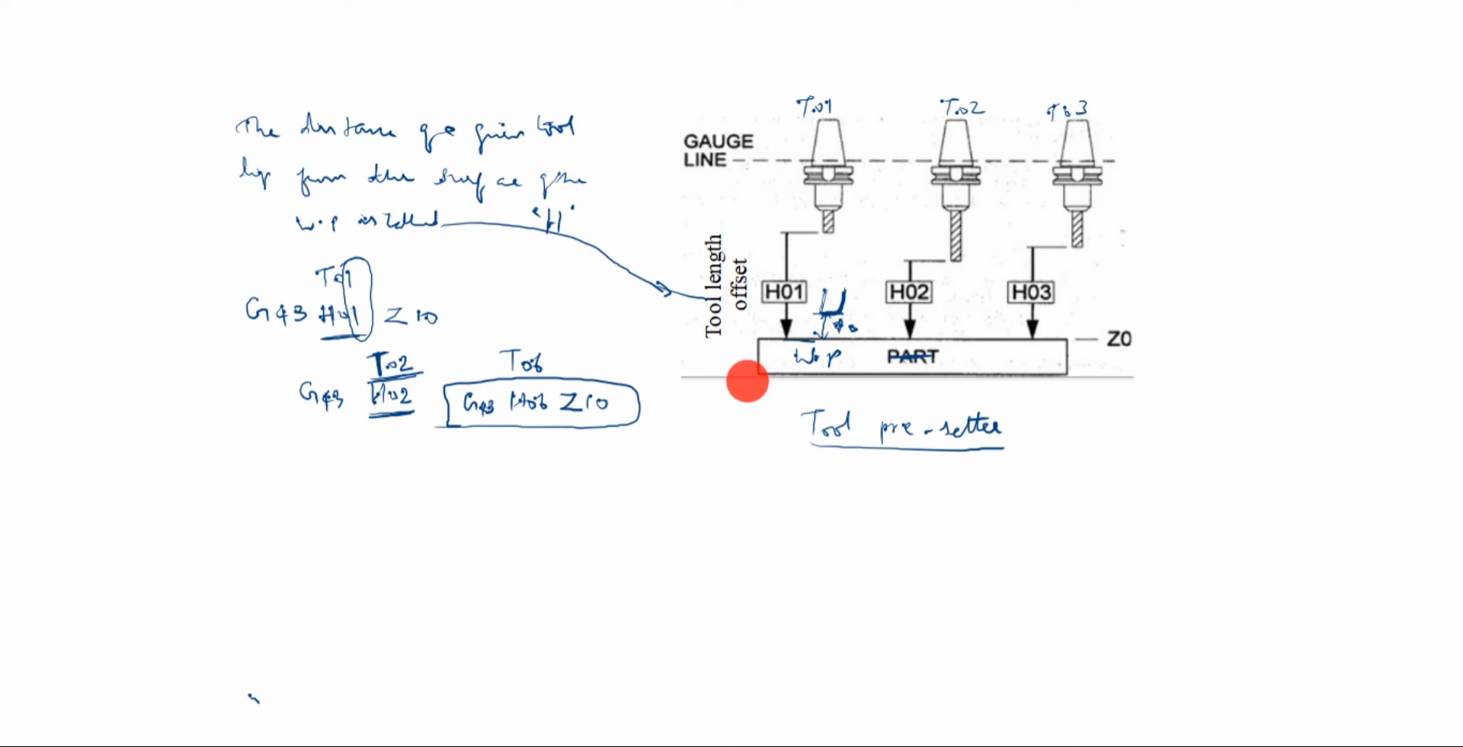
{"action": "mouse_move", "coordinate": [951, 251]}
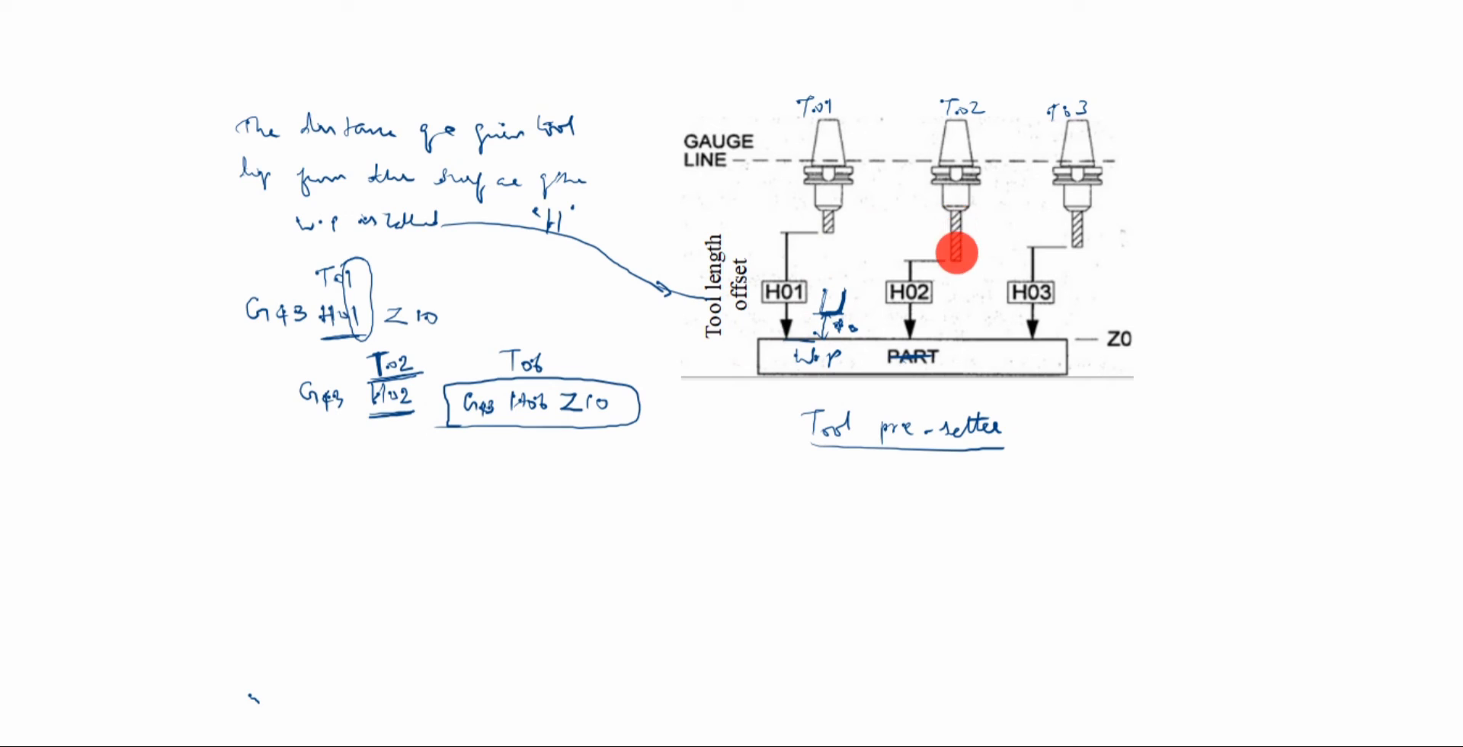
{"action": "mouse_move", "coordinate": [843, 219]}
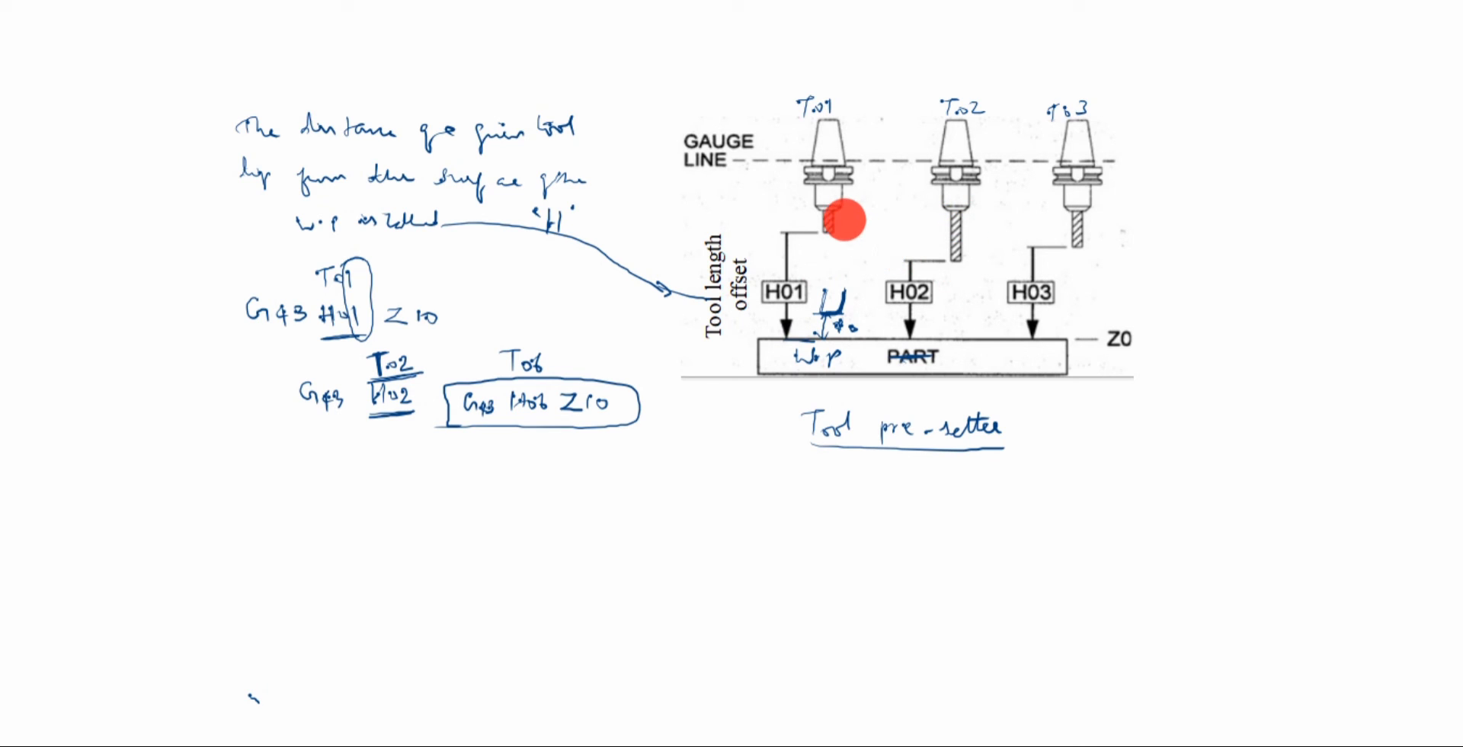
{"action": "mouse_move", "coordinate": [829, 303]}
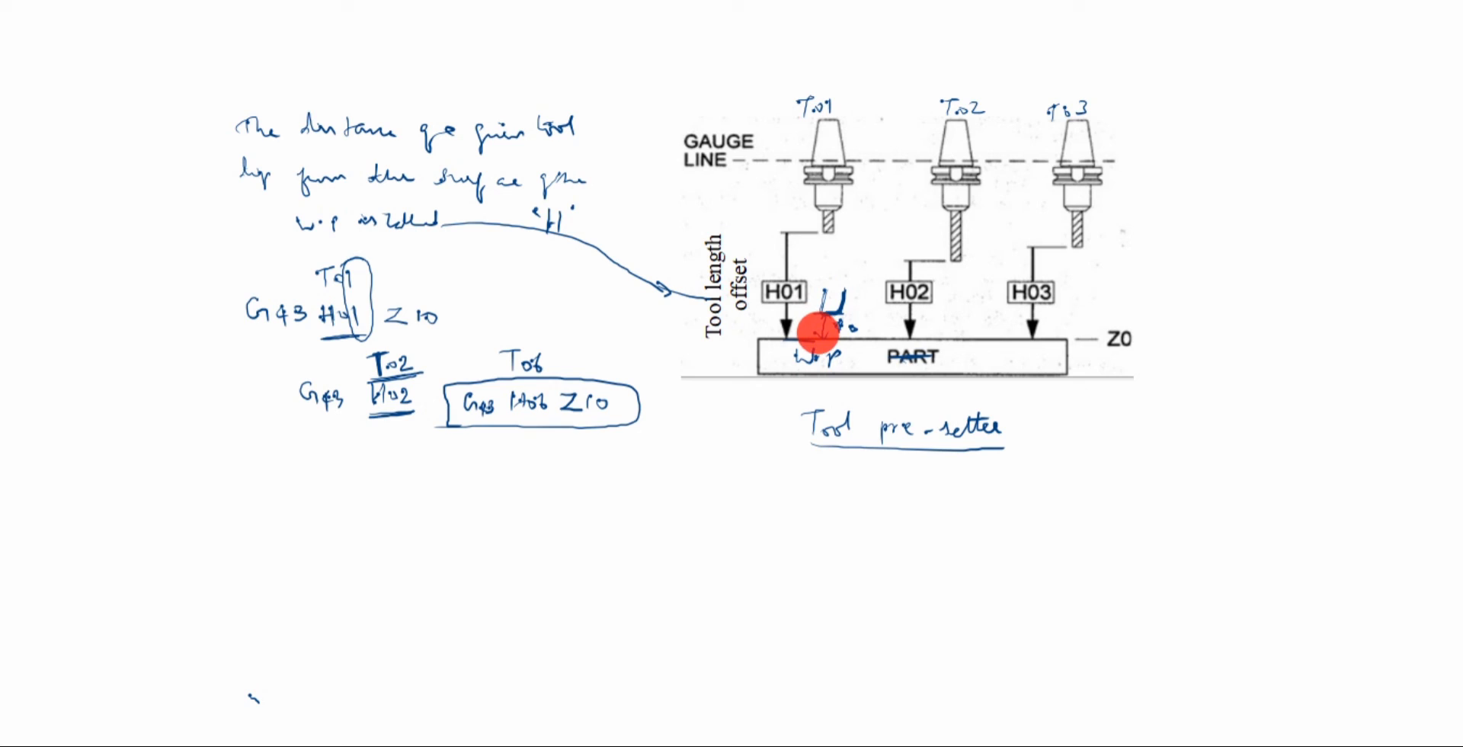
{"action": "mouse_move", "coordinate": [821, 303]}
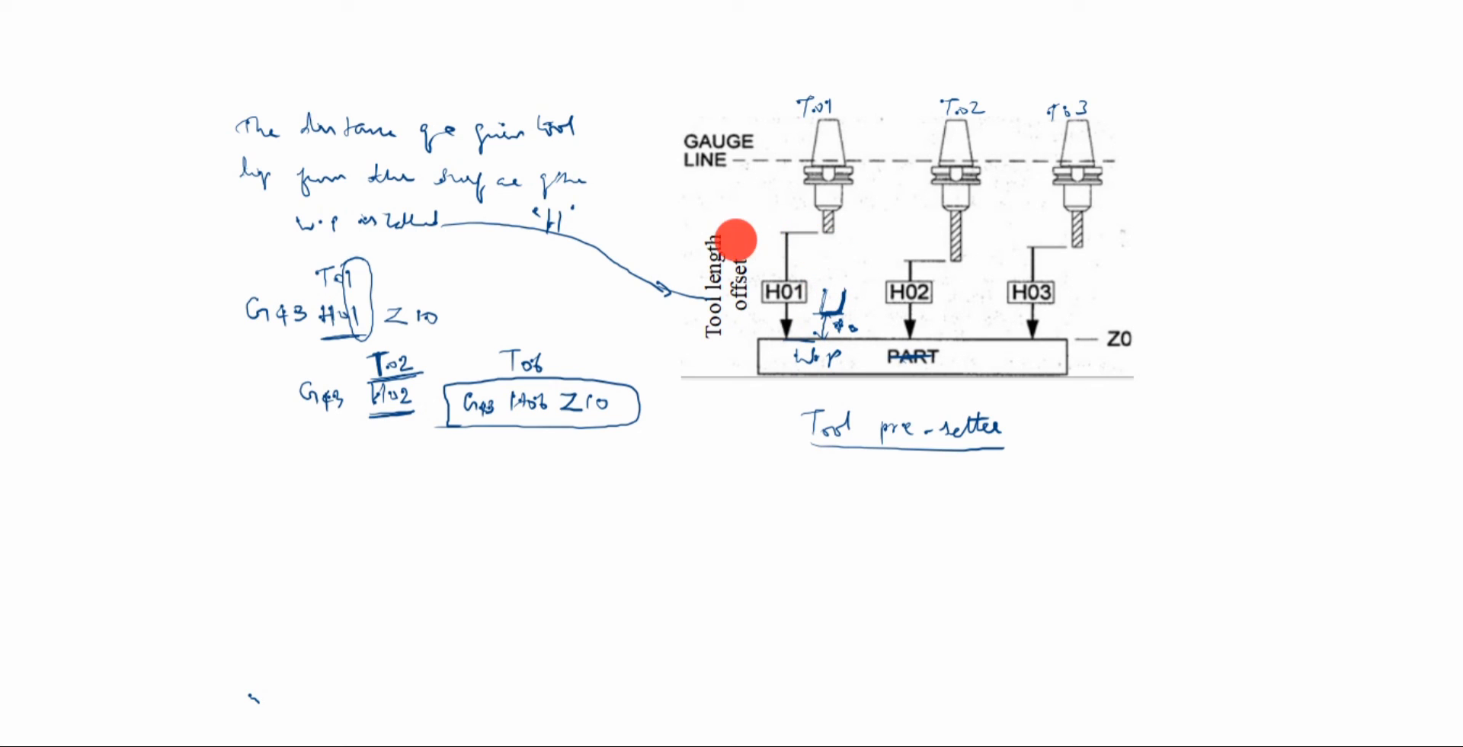
{"action": "mouse_move", "coordinate": [618, 285]}
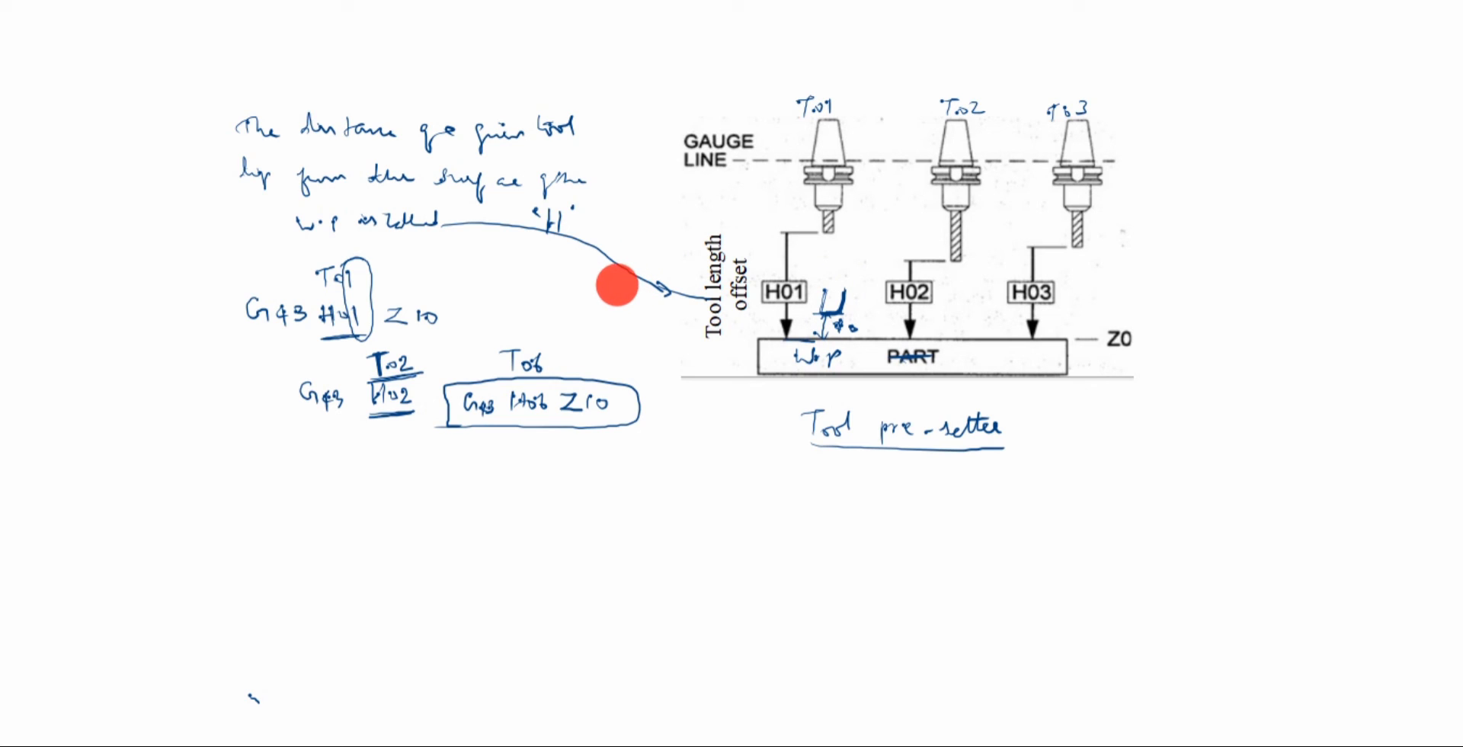